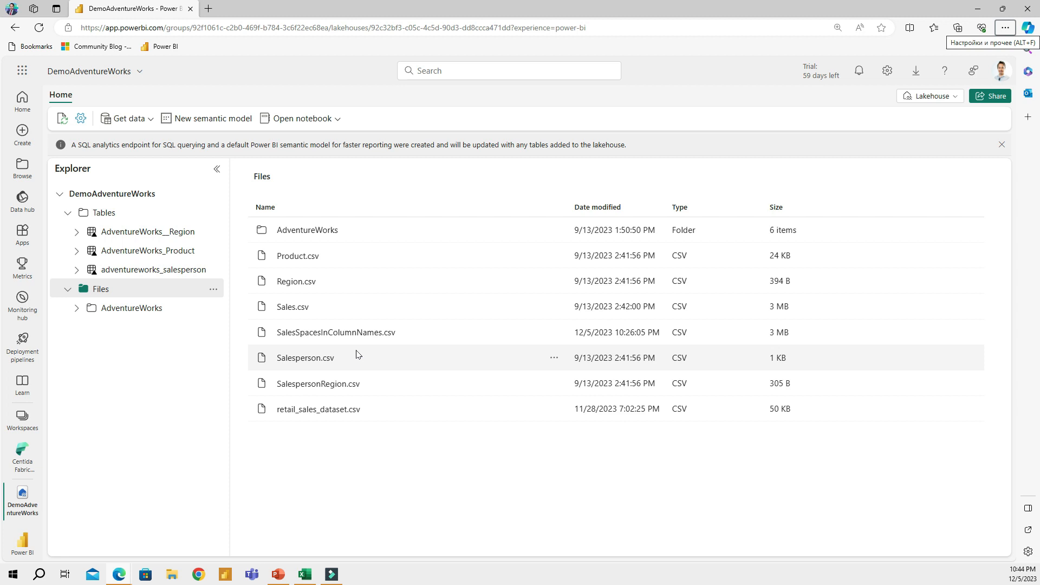
mouse_move(348, 358)
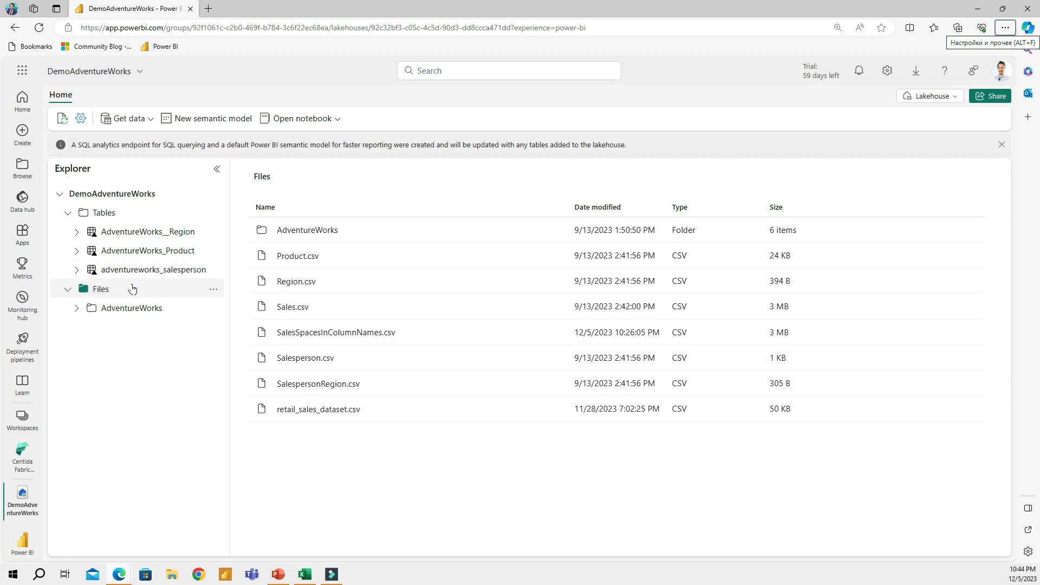
mouse_move(325, 307)
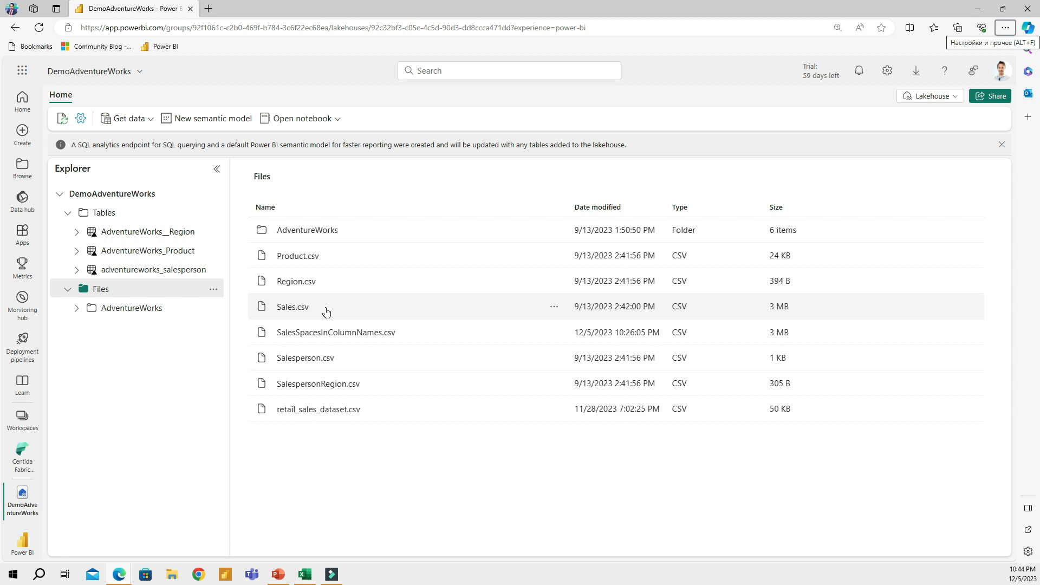
mouse_move(307, 312)
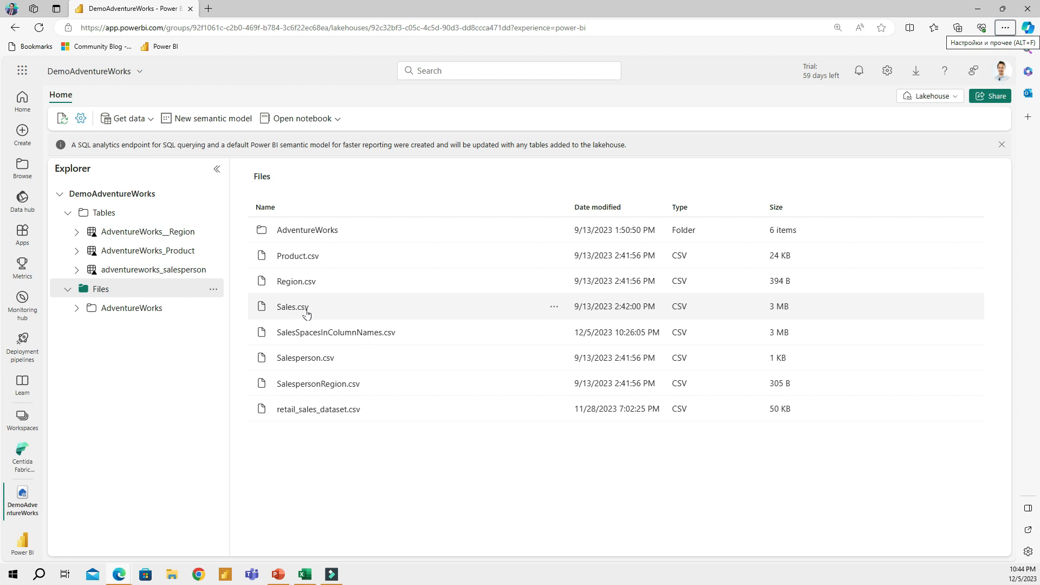
mouse_move(341, 335)
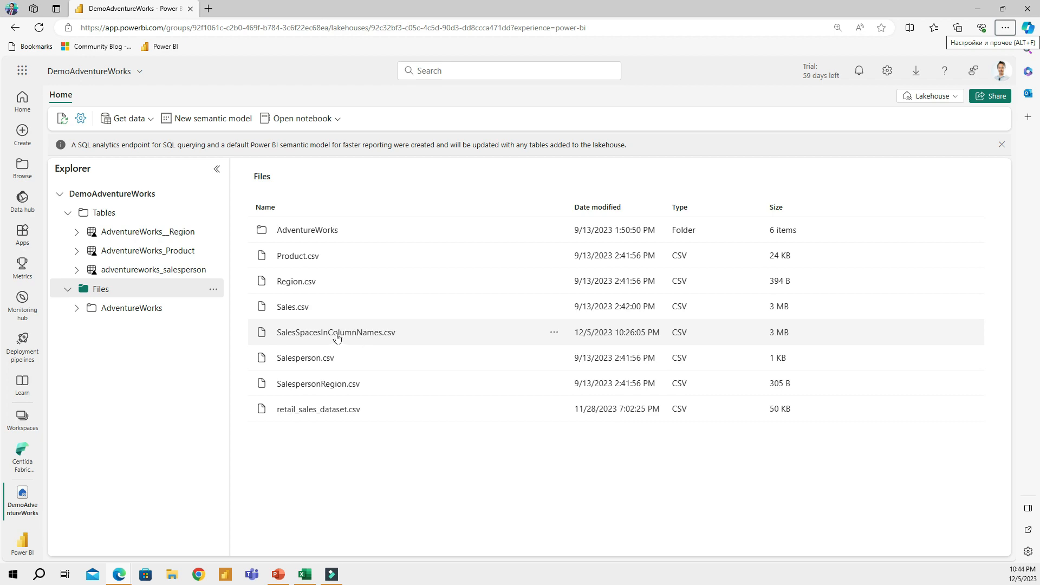
Step: Preview the raw contents of Sales.csv from the lakehouse Files list
click(292, 307)
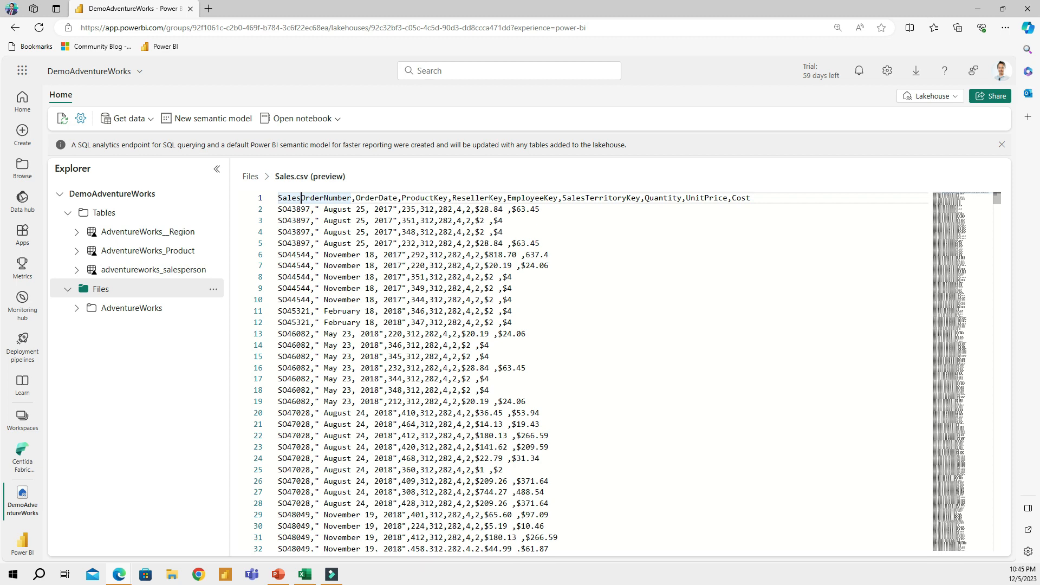
mouse_move(250, 176)
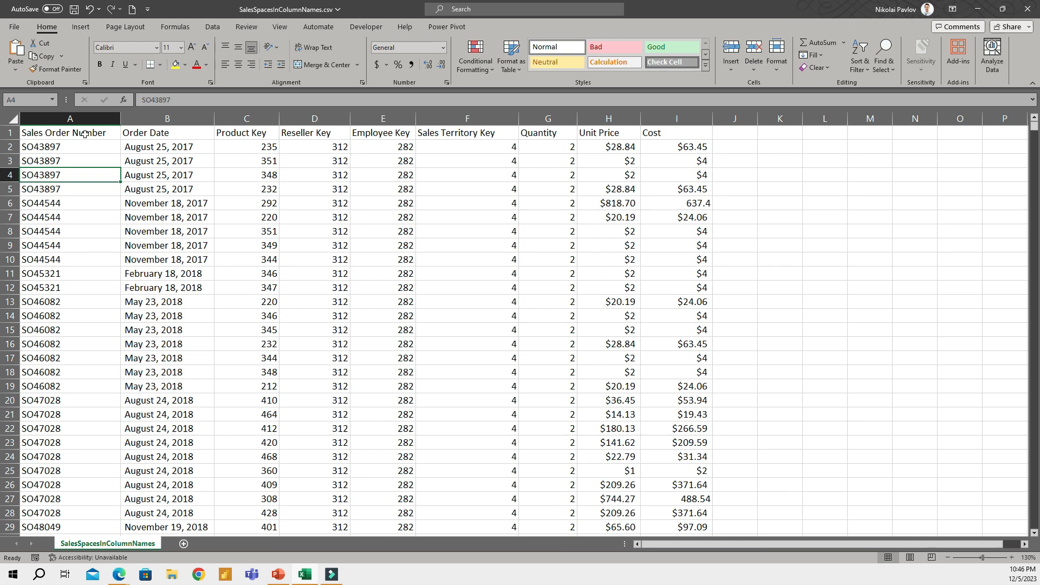
click(69, 132)
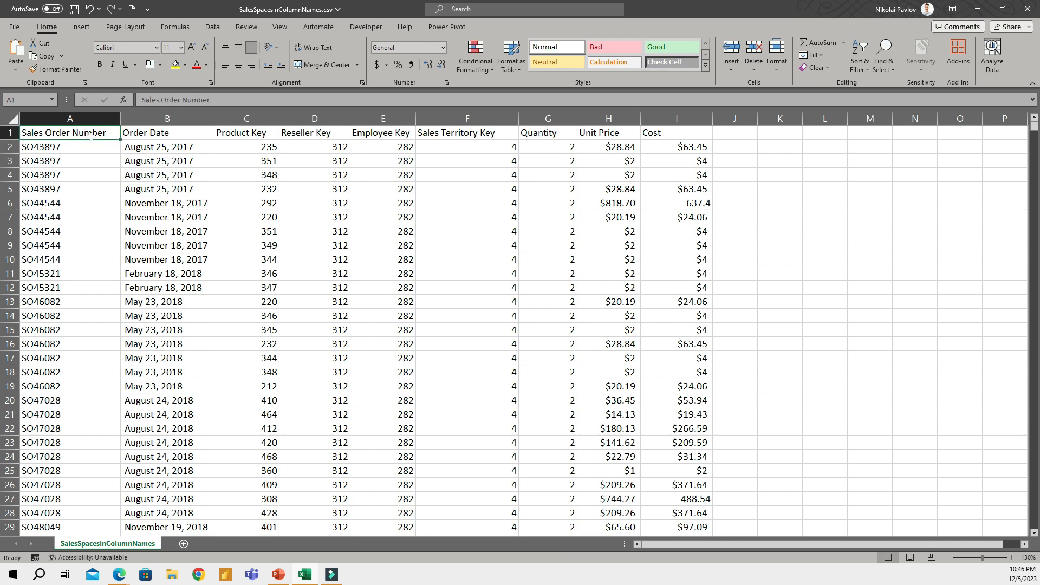
mouse_move(89, 147)
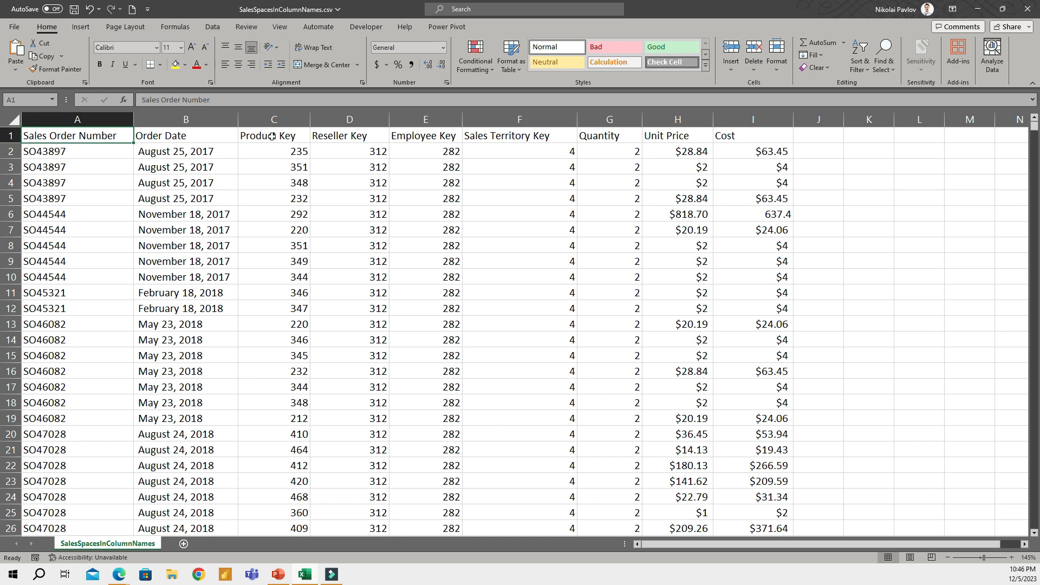
click(273, 135)
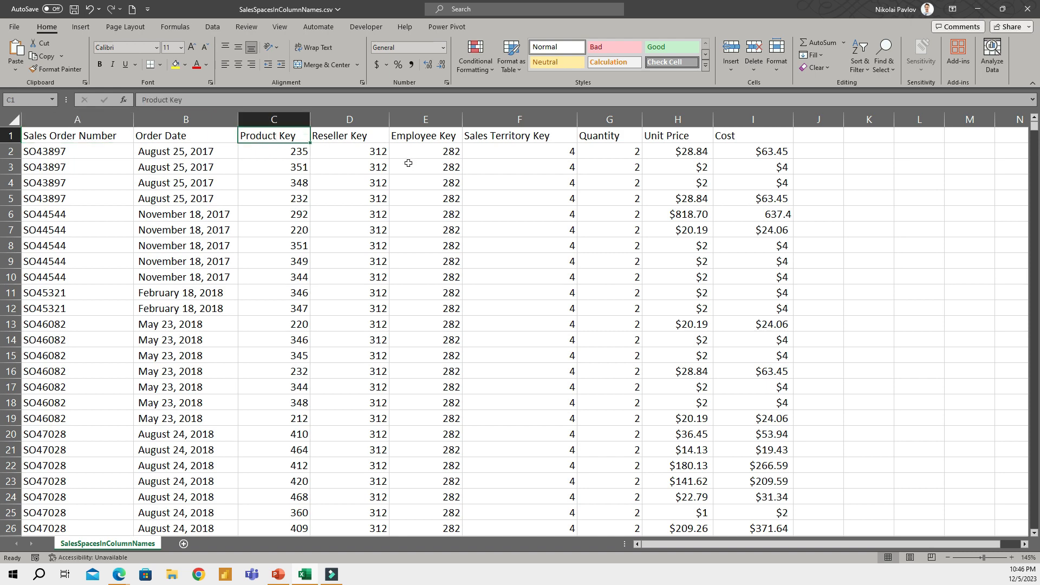
click(118, 574)
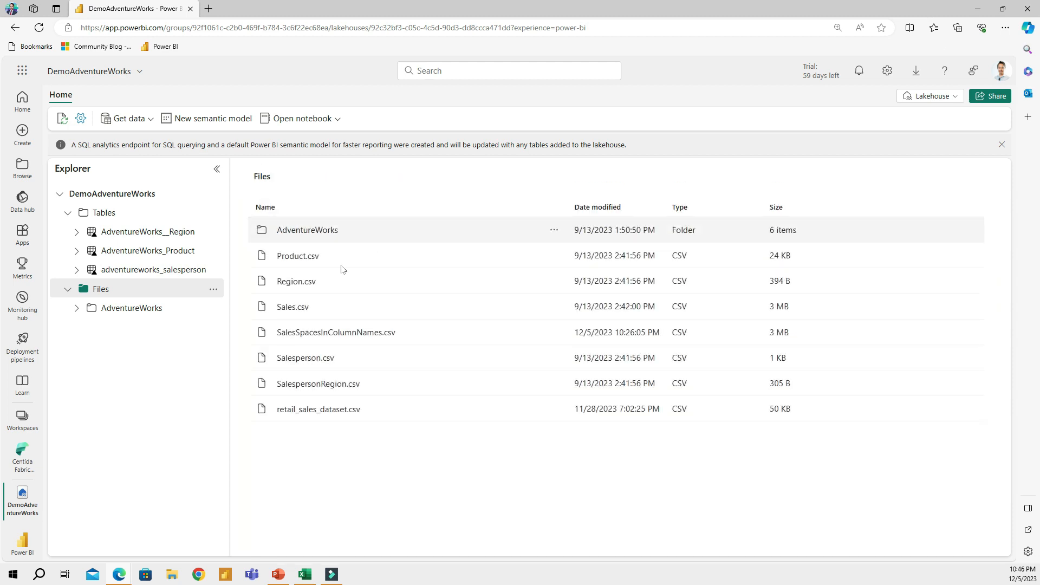
mouse_move(291, 306)
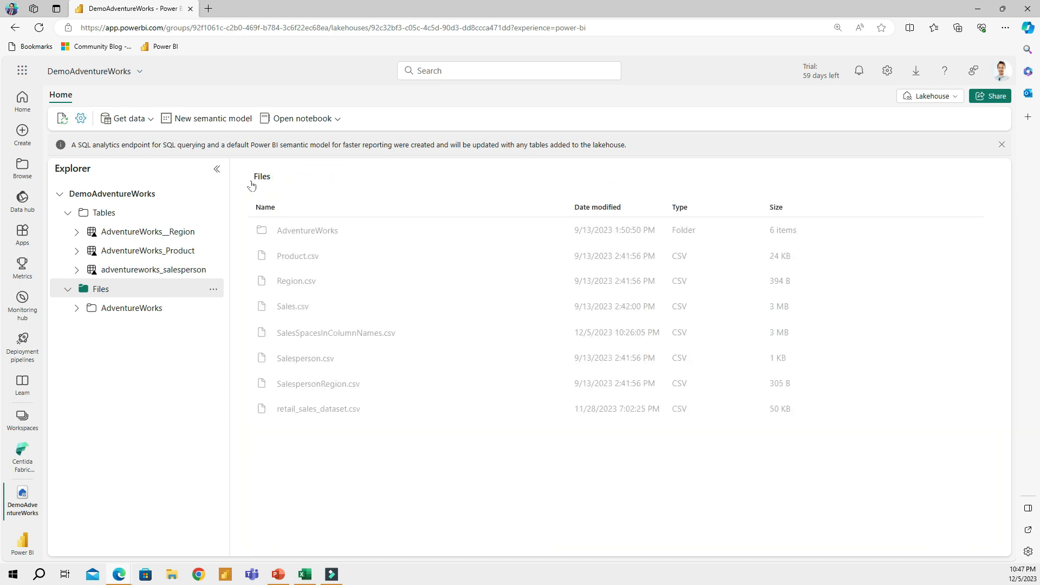
mouse_move(291, 307)
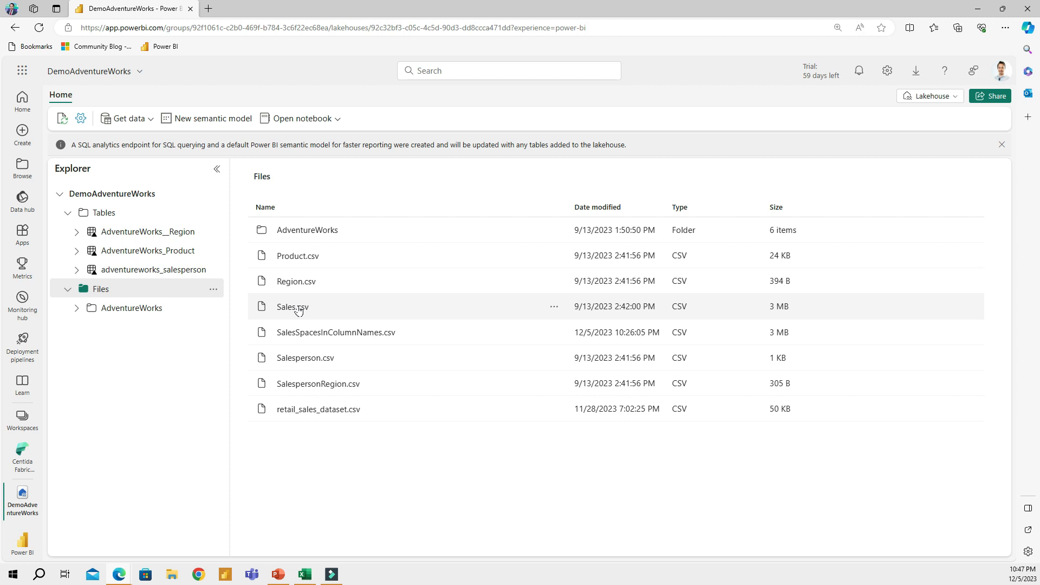
mouse_move(304, 310)
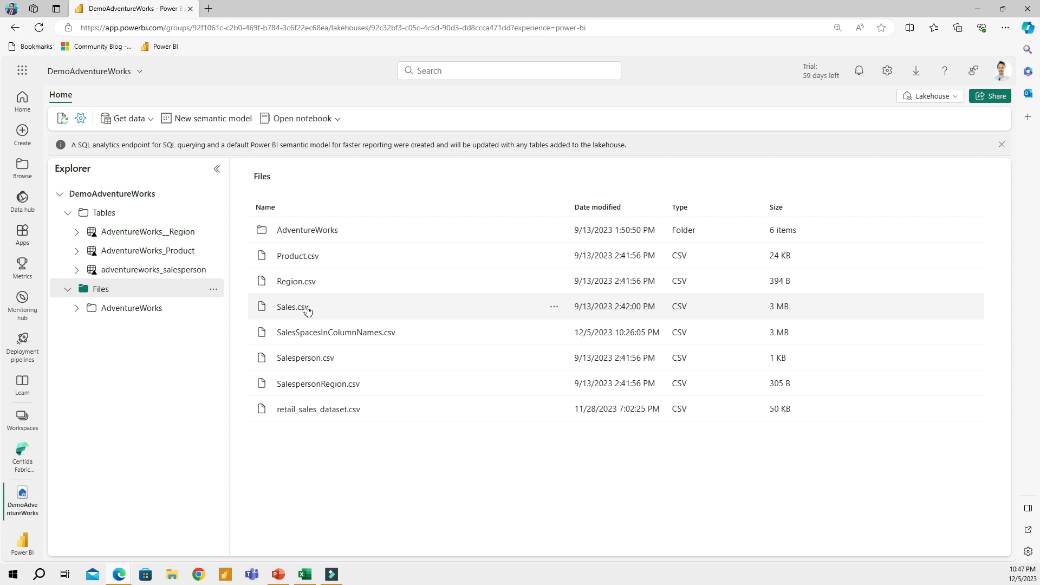
mouse_move(300, 310)
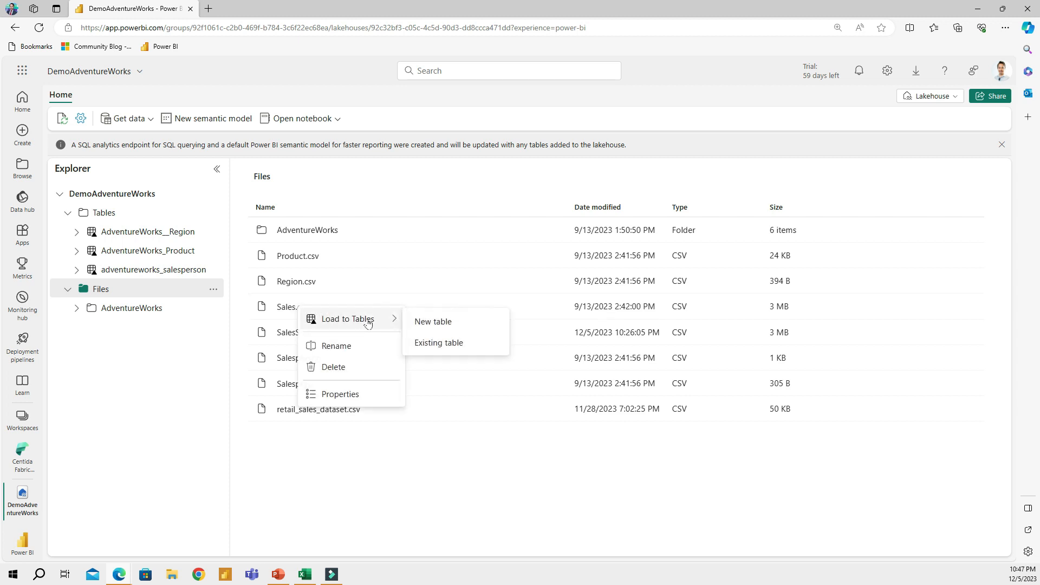
mouse_move(433, 322)
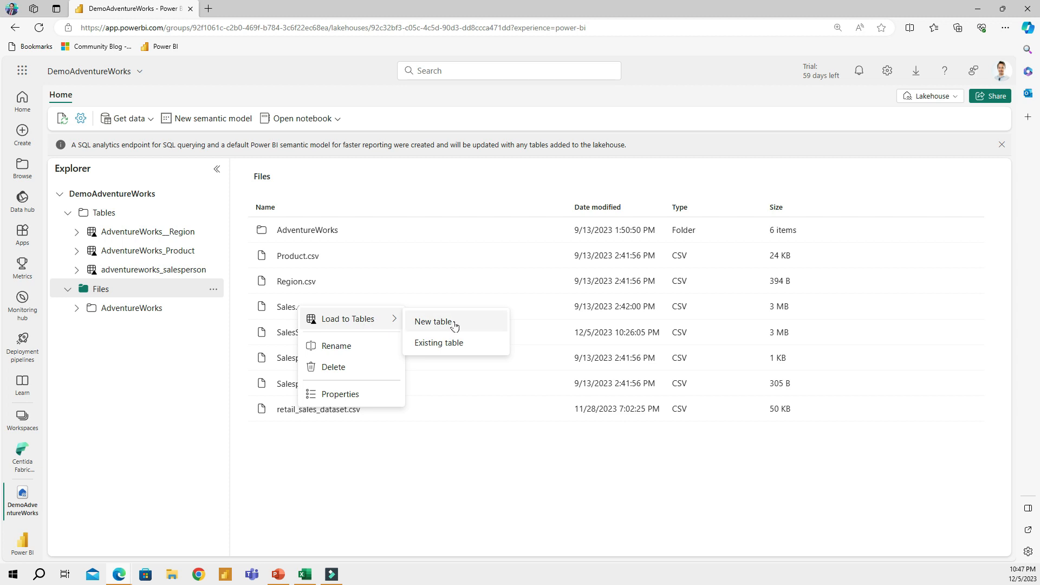
Step: Load Sales.csv into a new lakehouse table named sales, keeping the default name
click(433, 322)
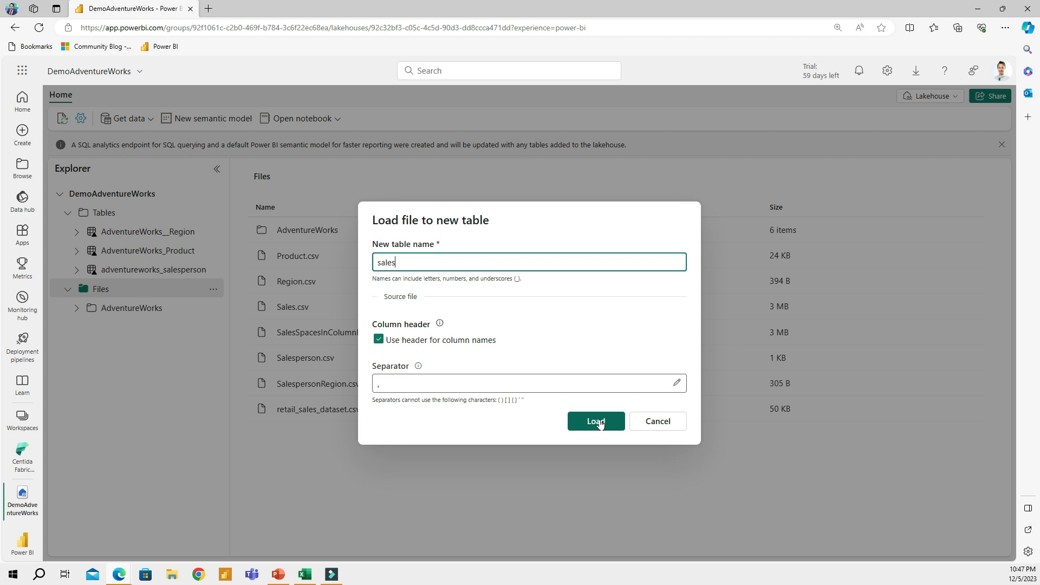
click(595, 422)
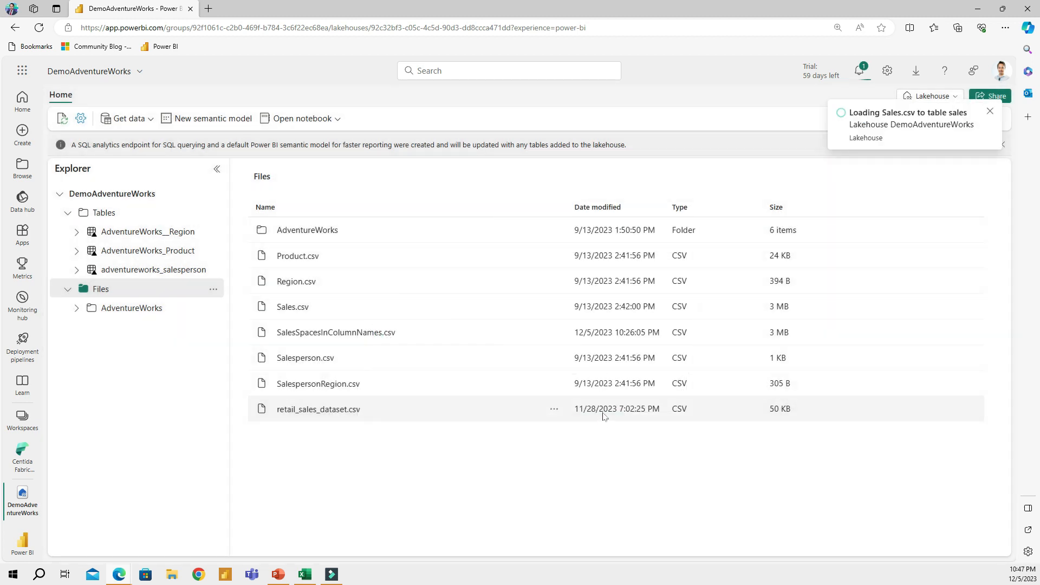
mouse_move(386, 279)
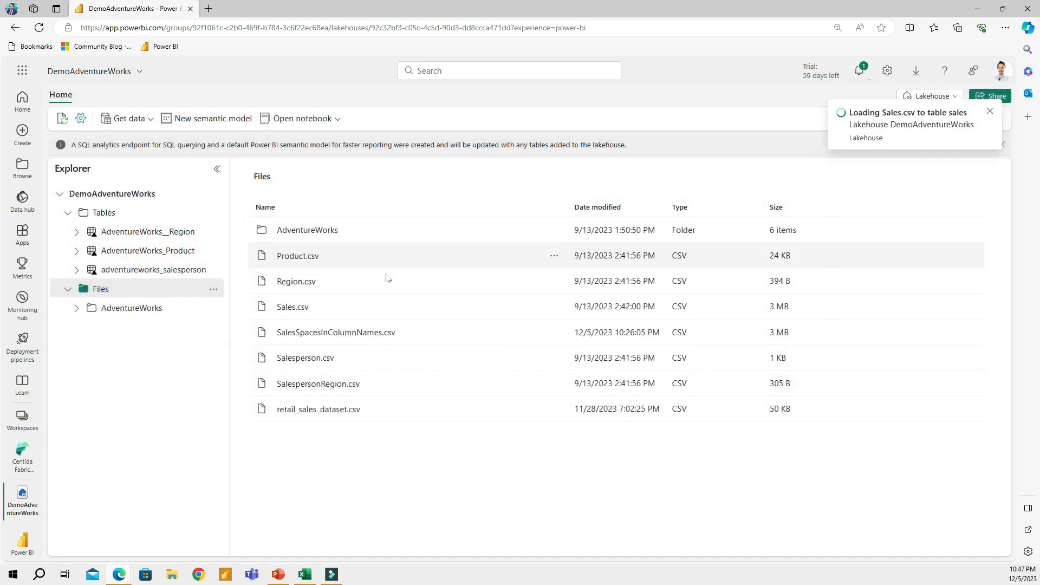
mouse_move(292, 307)
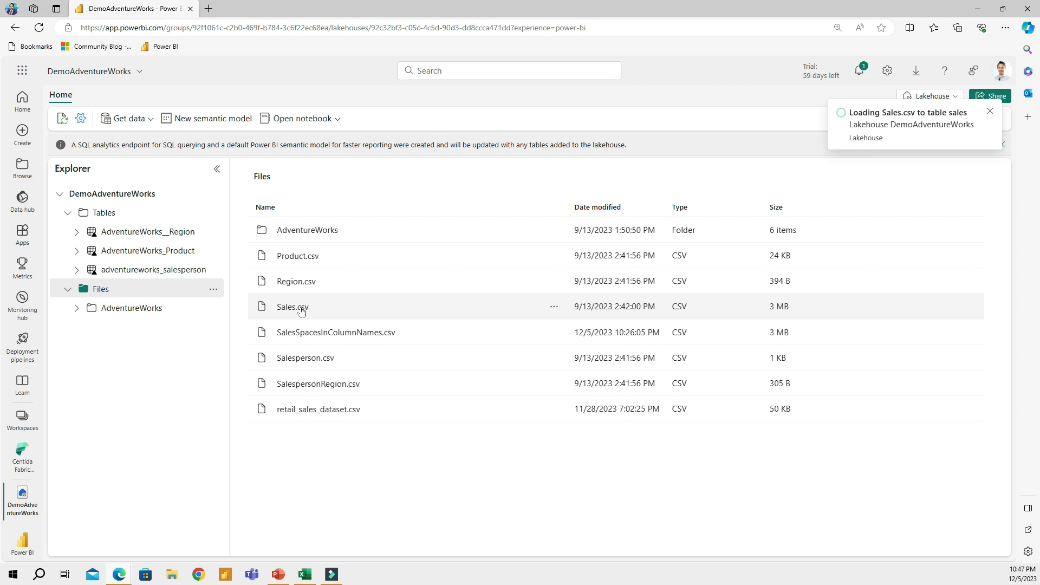
mouse_move(152, 270)
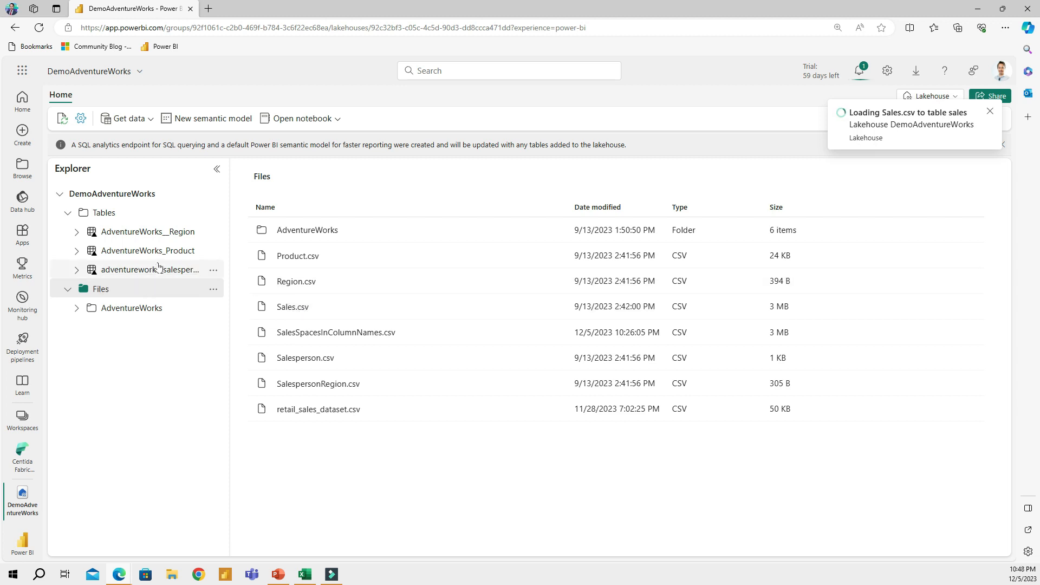
mouse_move(160, 270)
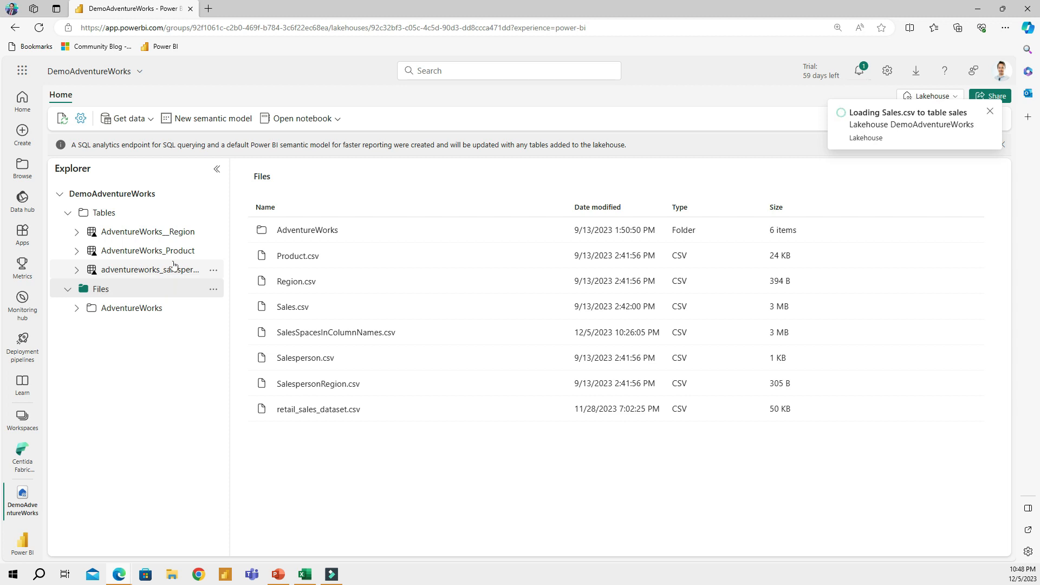
mouse_move(212, 118)
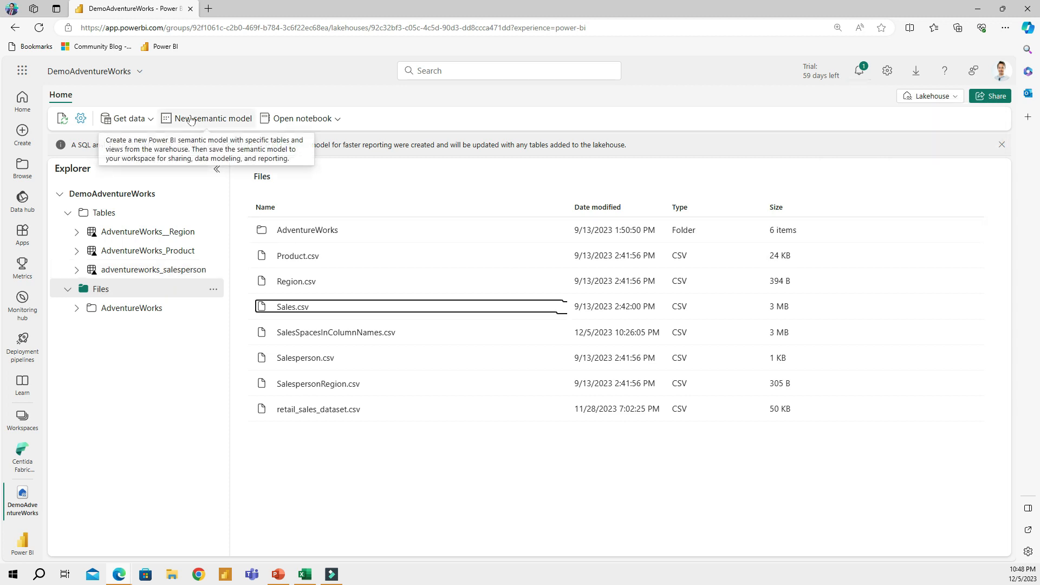
Step: Preview the new sales table, then list the lakehouse Files including SalesSpacesInColumnNames.csv
click(61, 118)
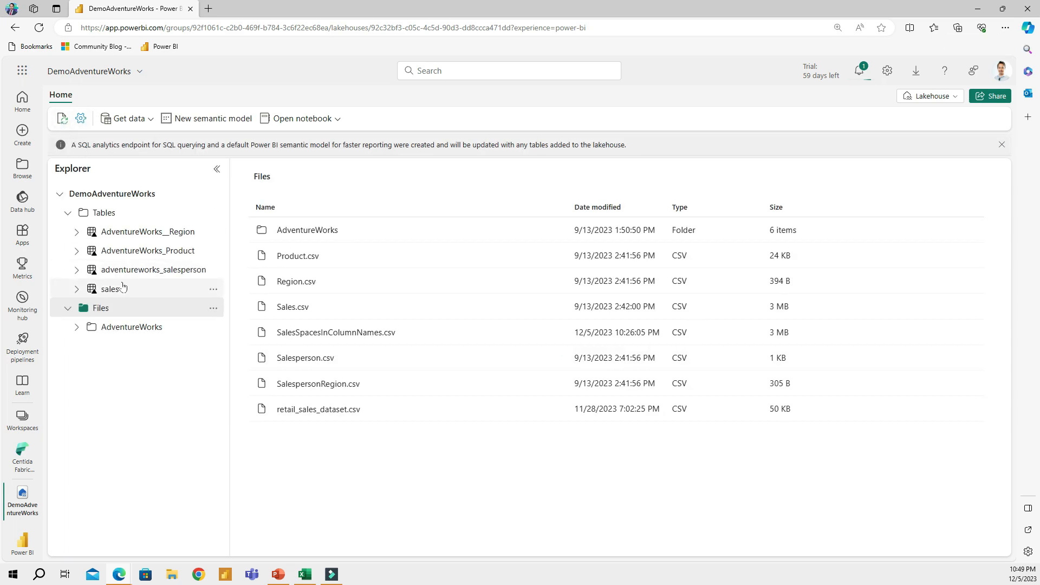
click(110, 289)
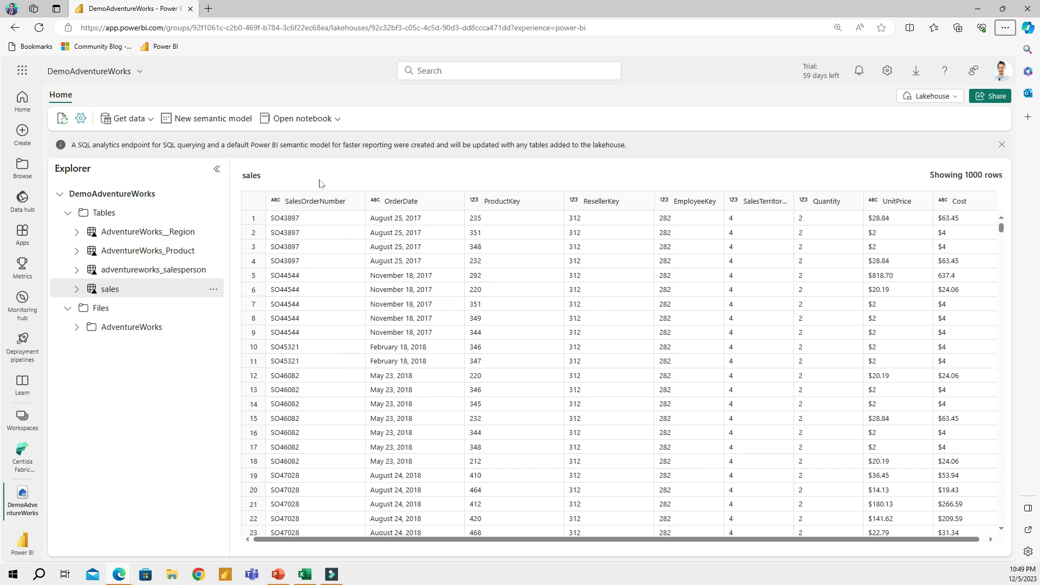
mouse_move(288, 224)
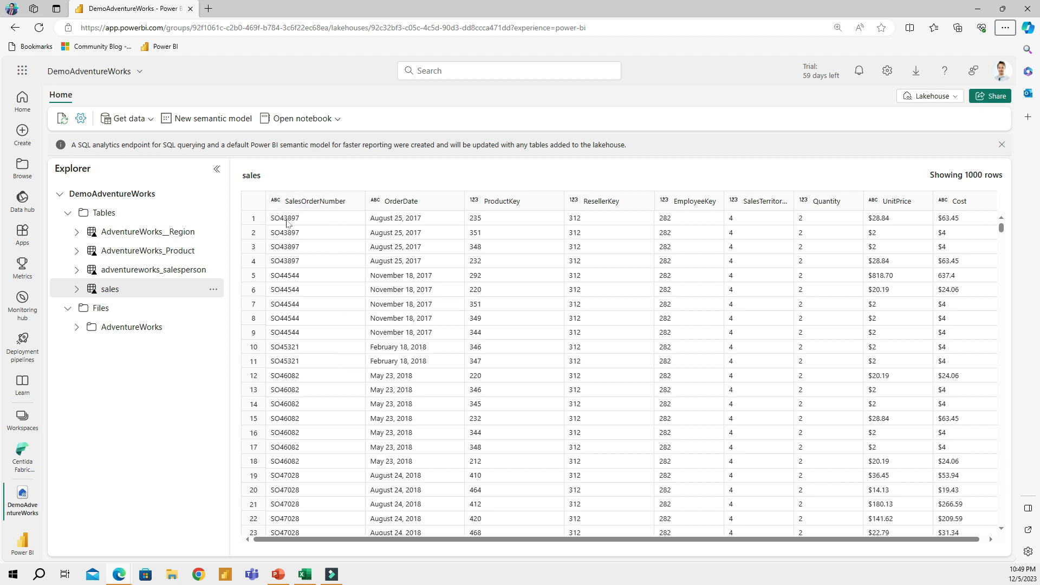
mouse_move(401, 206)
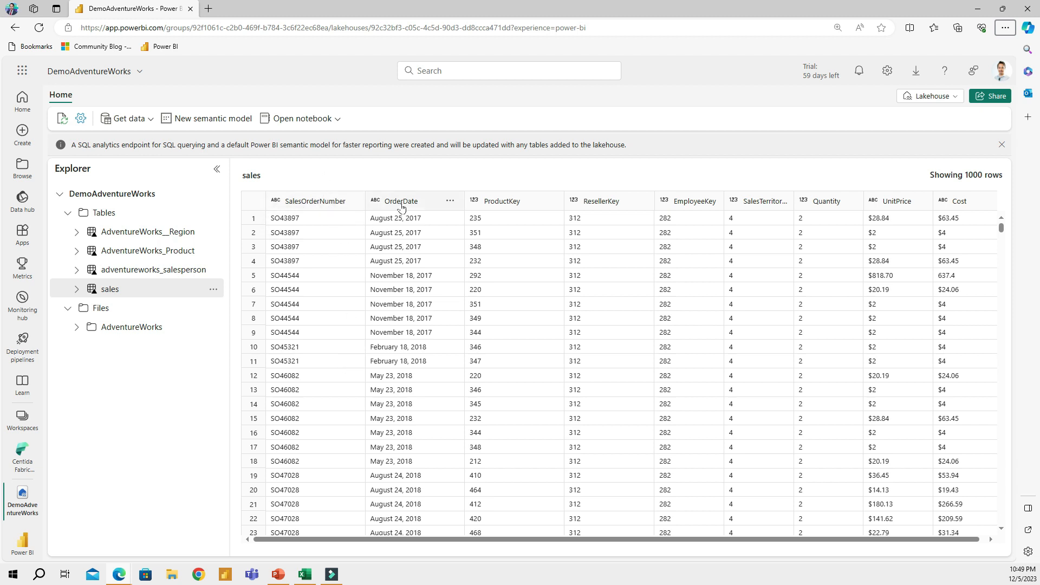
mouse_move(507, 203)
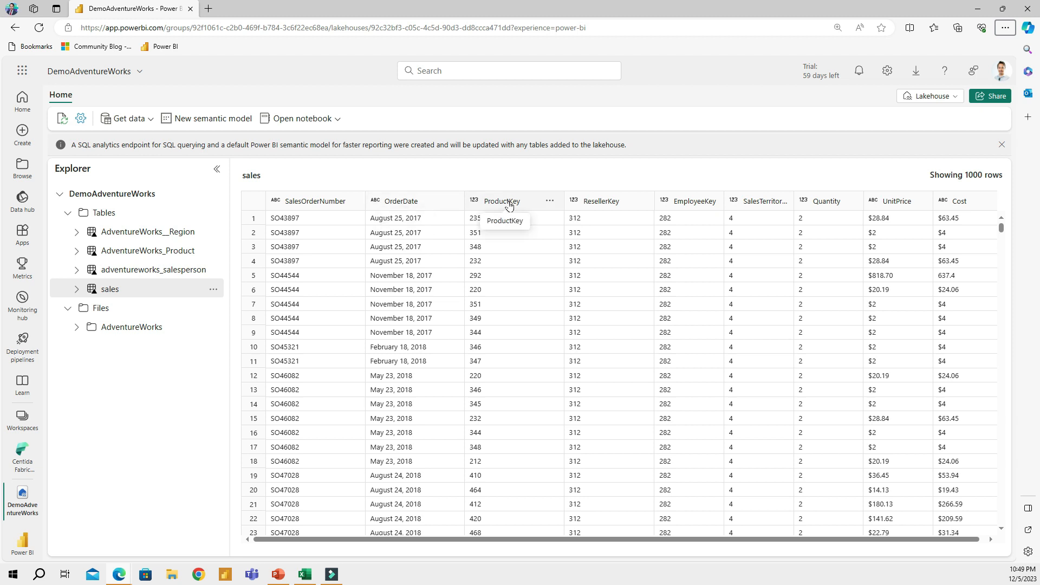
click(101, 307)
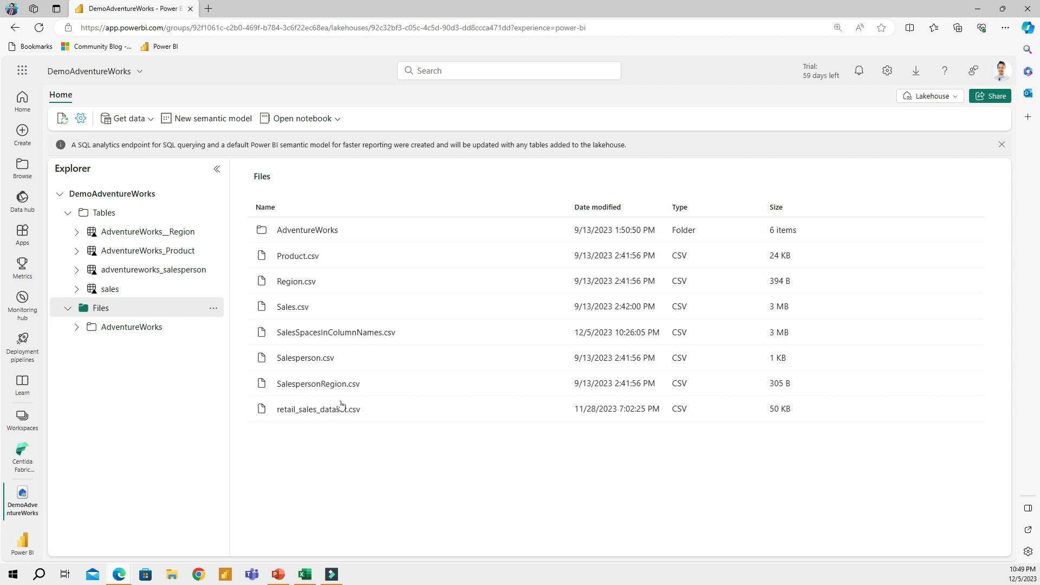
mouse_move(364, 338)
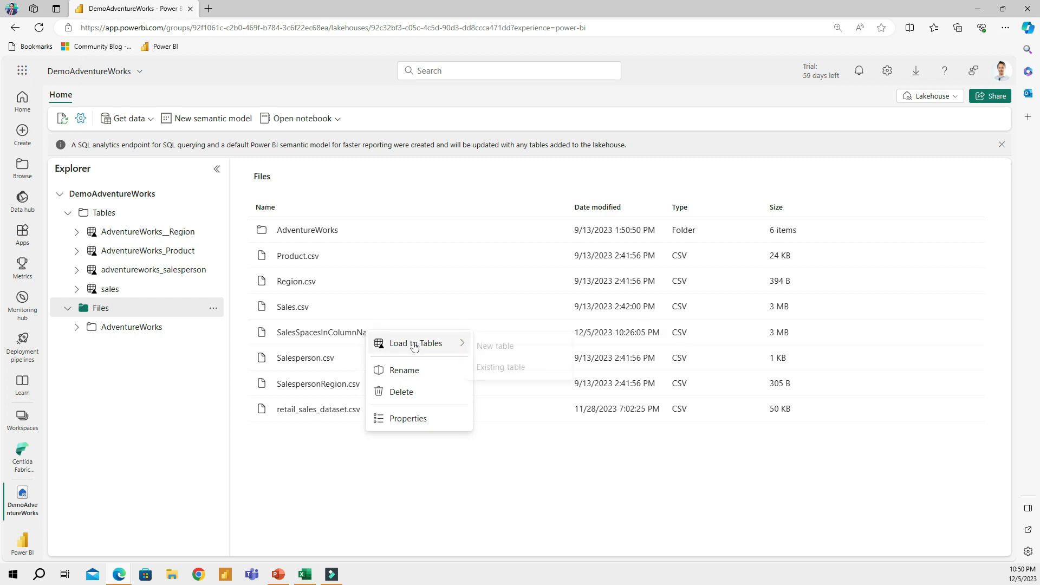
Step: Load SalesSpacesInColumnNames.csv into a new table and read the InvalidColumnName failure details
click(494, 346)
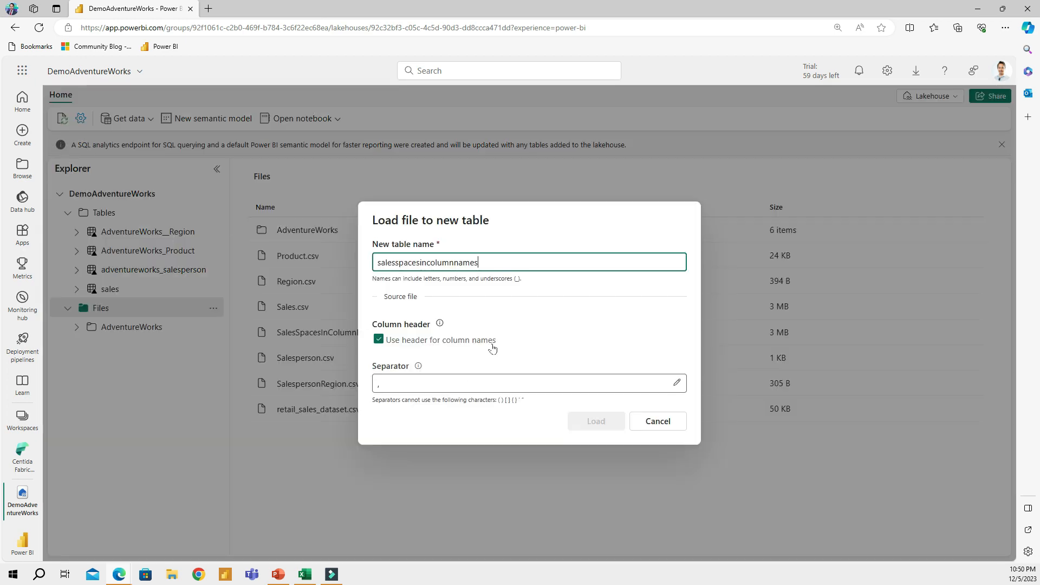
click(595, 422)
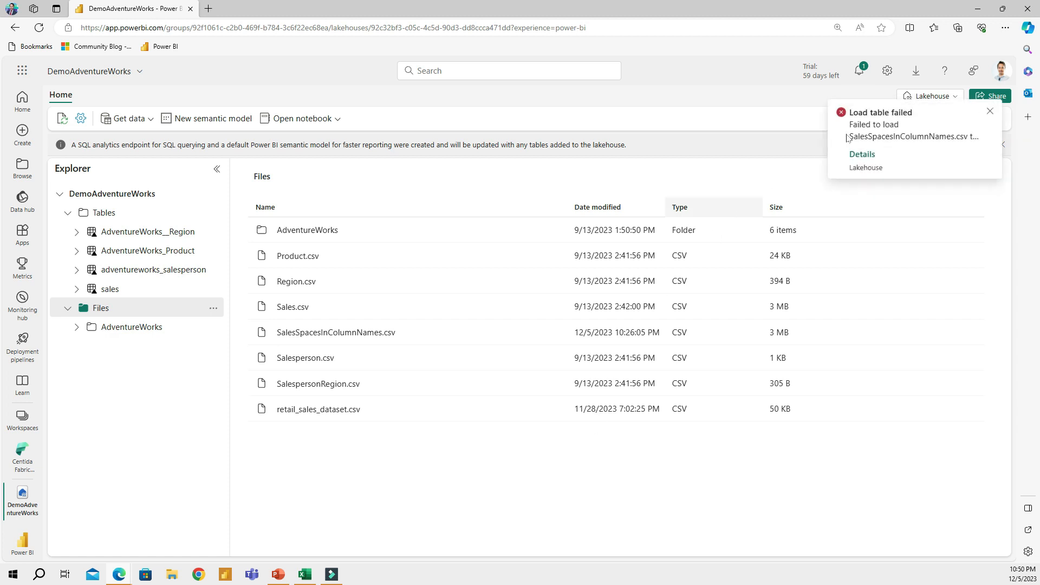
mouse_move(922, 135)
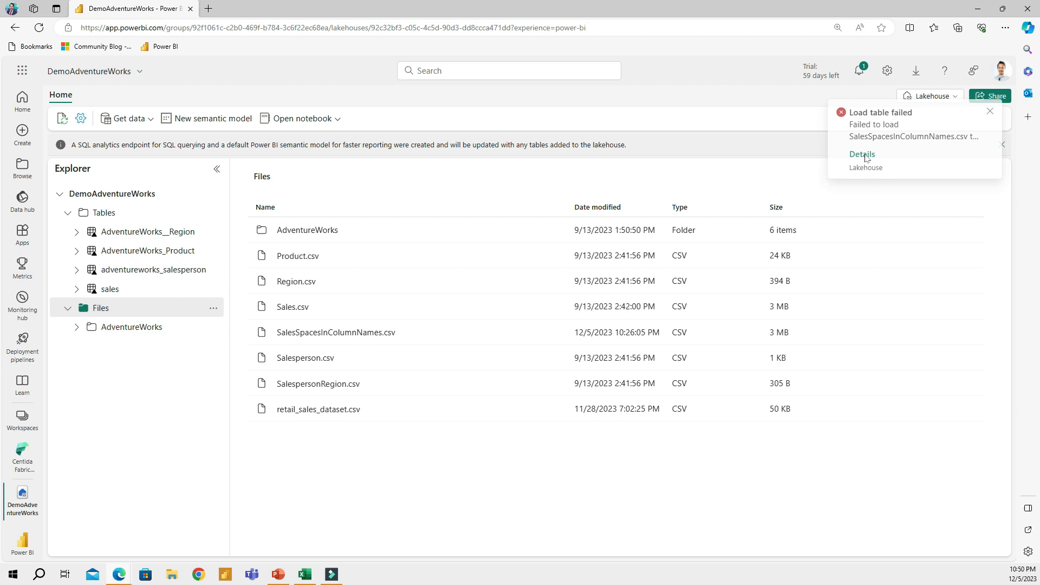
click(863, 154)
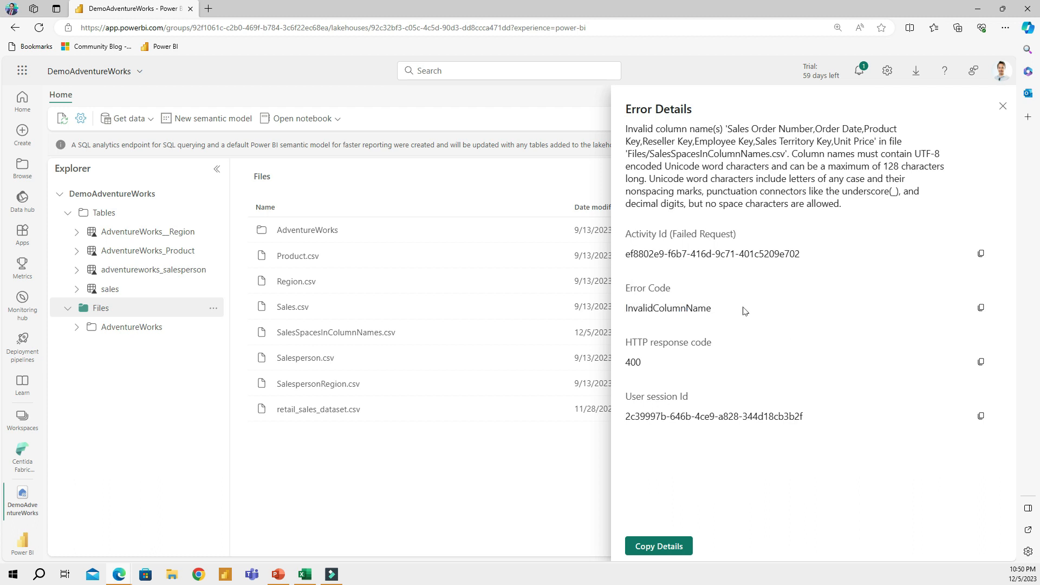
mouse_move(639, 321)
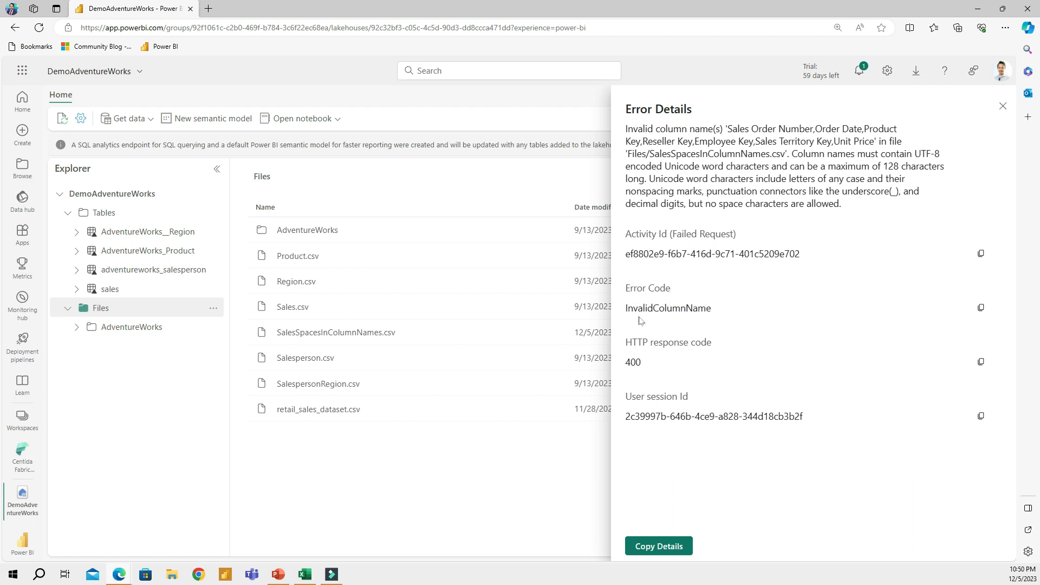
double_click(668, 308)
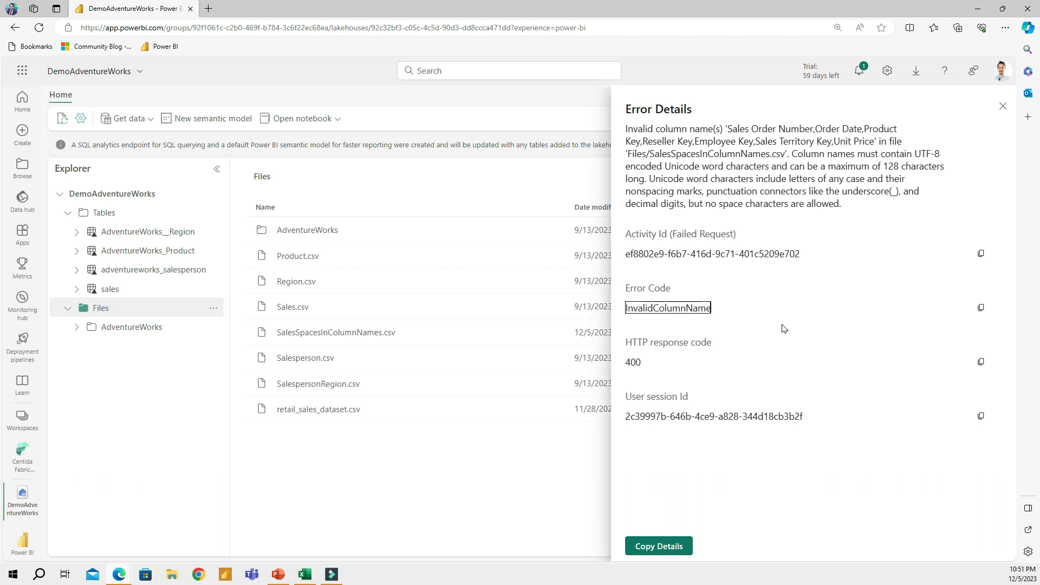
mouse_move(436, 438)
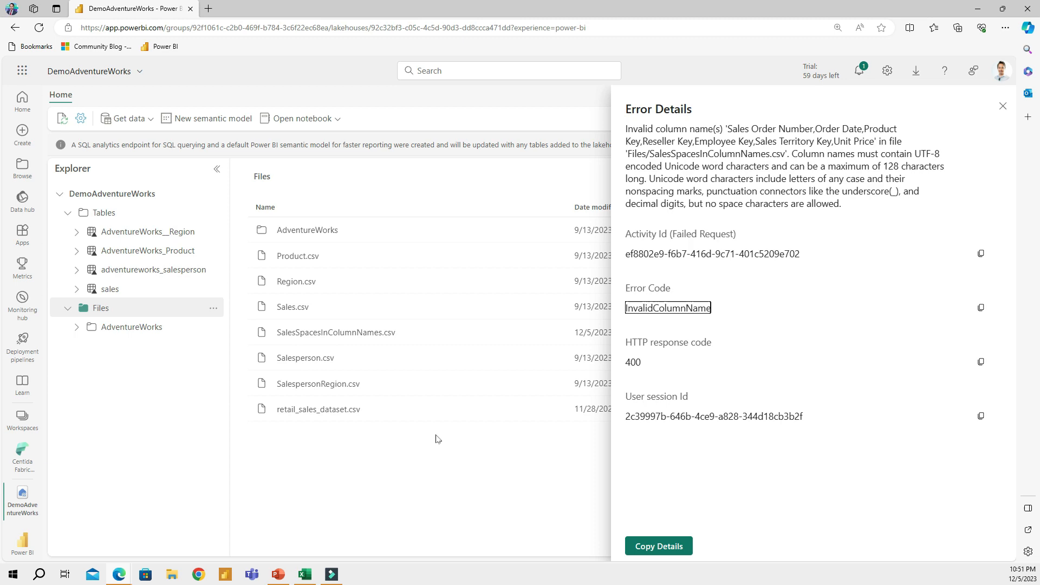
mouse_move(303, 574)
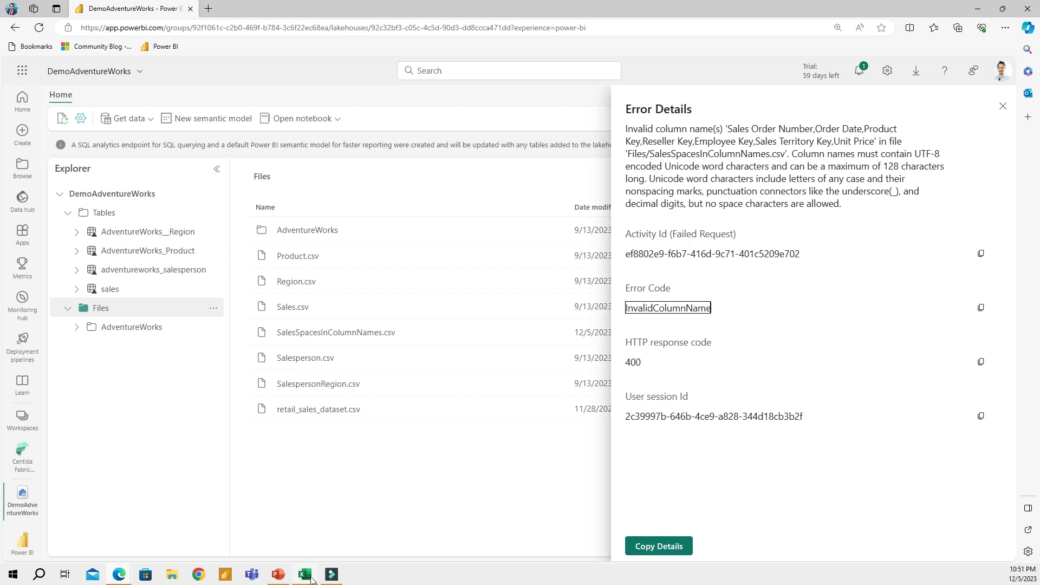
Step: In Excel, rename the first two headers to SalesOrderNumber and Order_Date, then return to the browser
click(303, 574)
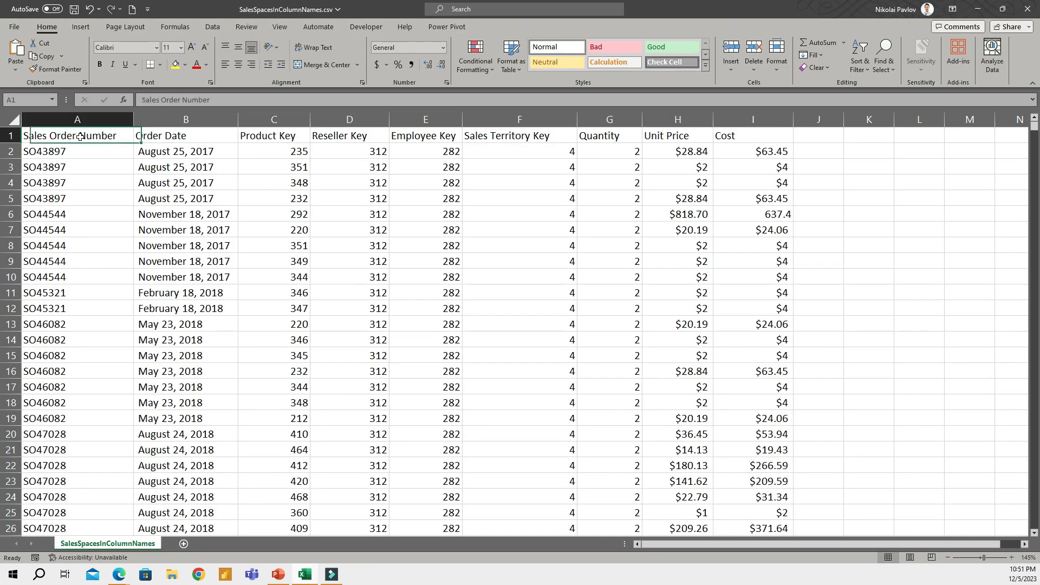
double_click(77, 135)
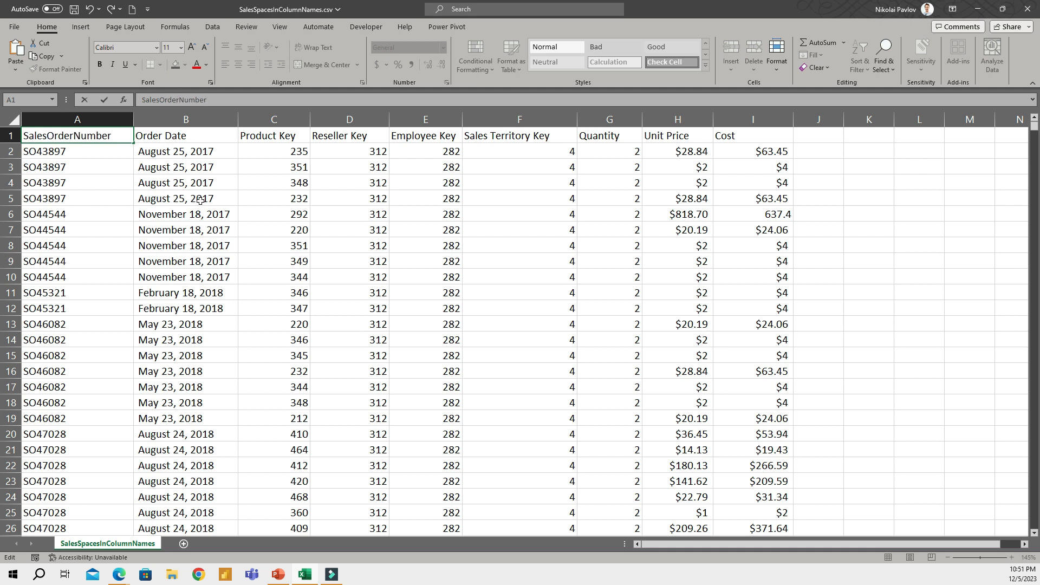
click(186, 136)
text(_)
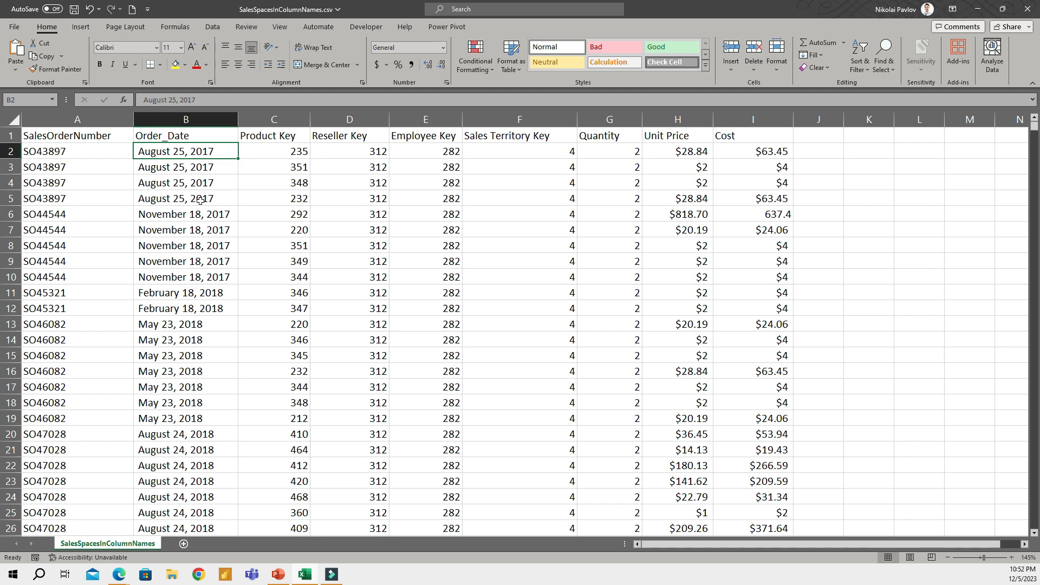
click(118, 574)
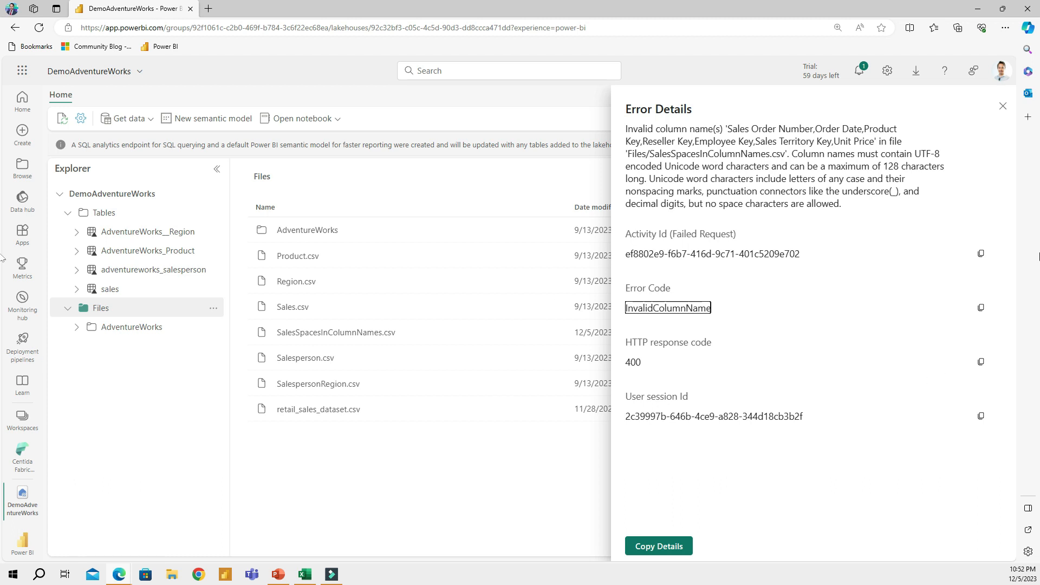
Step: Dismiss the error details and create a new Dataflow Gen2 from Get data
click(1002, 105)
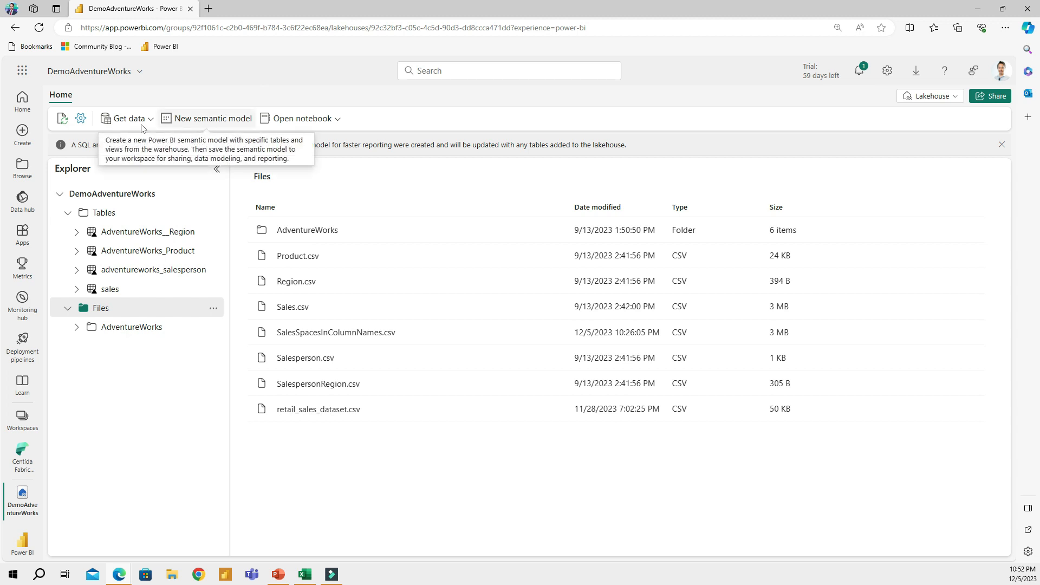
click(125, 119)
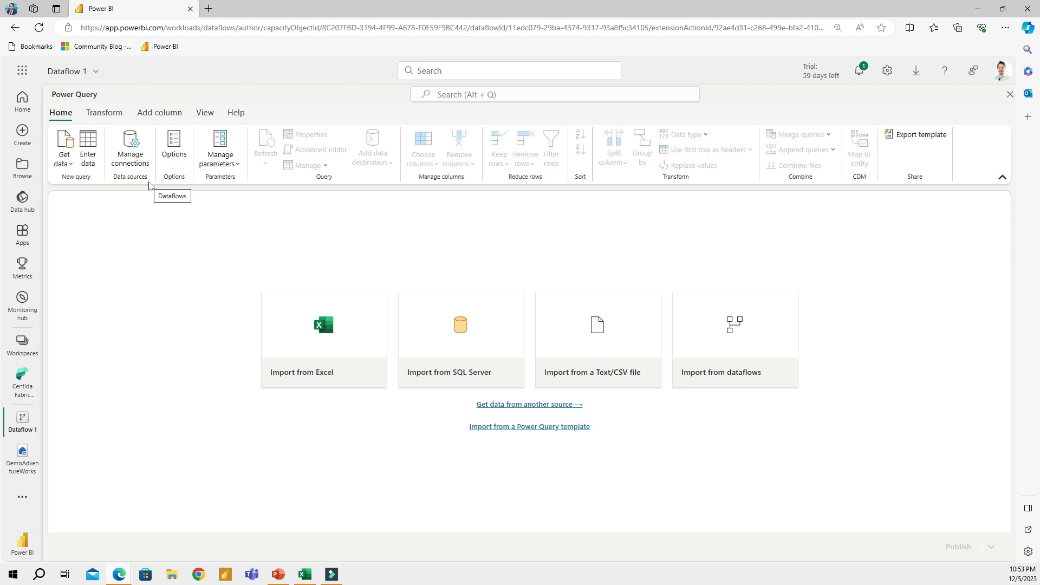
Step: Rename the dataflow to 'Dataflow to bring Sales table with spaces'
click(95, 72)
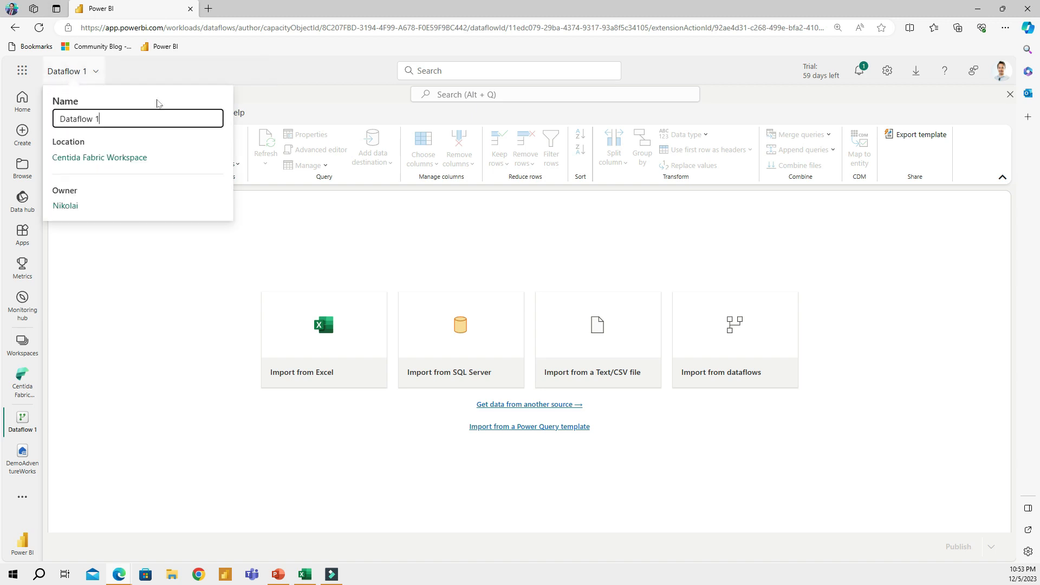
key(Backspace)
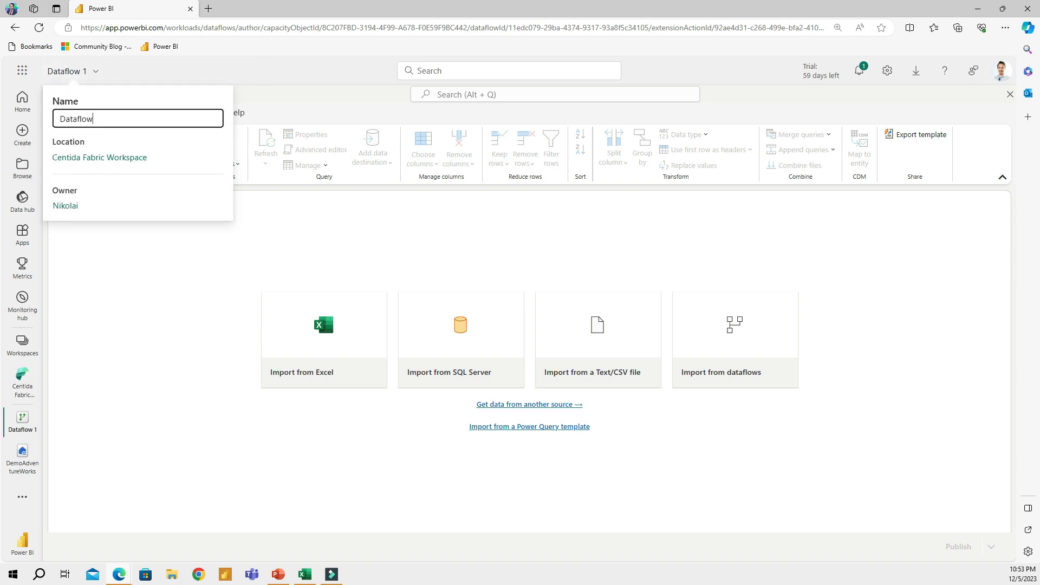
text(to bring)
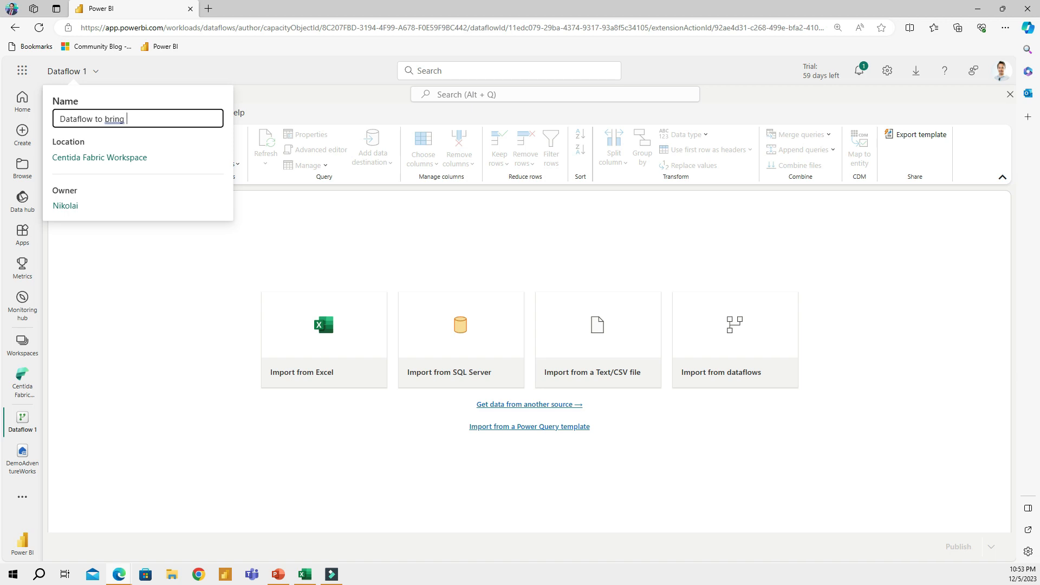
text(Sales table)
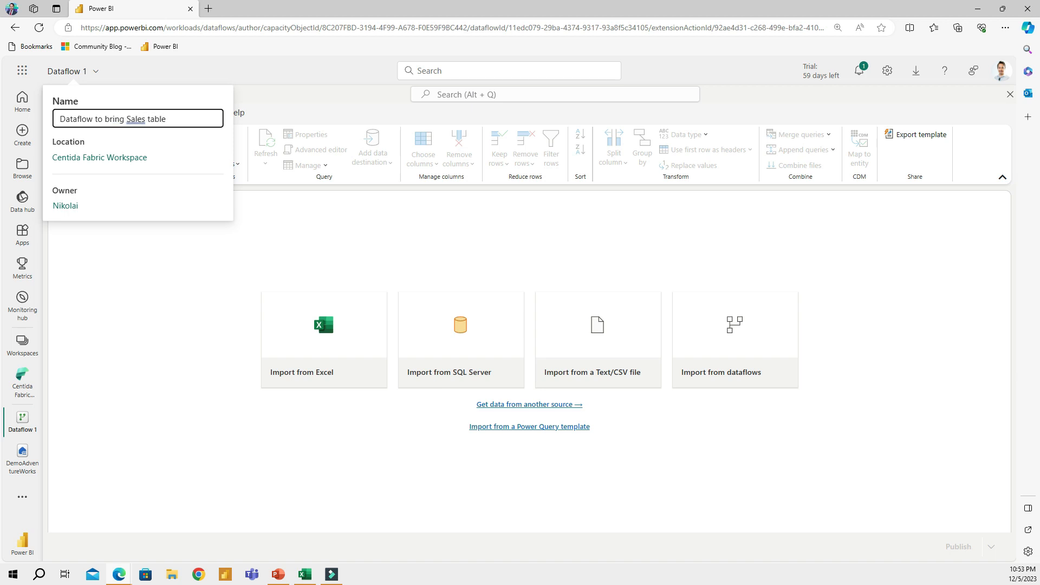
text(with s)
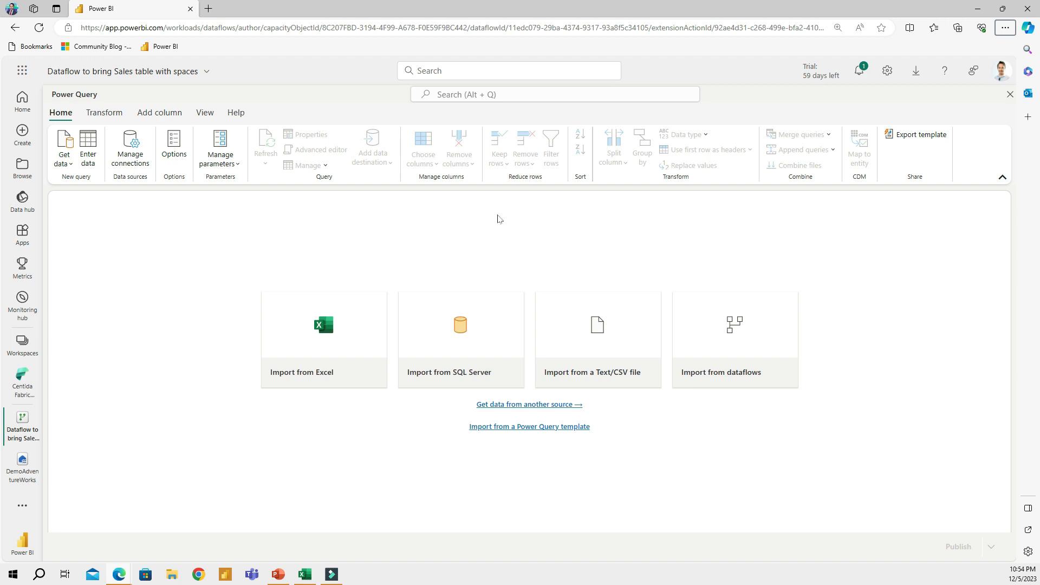
mouse_move(63, 147)
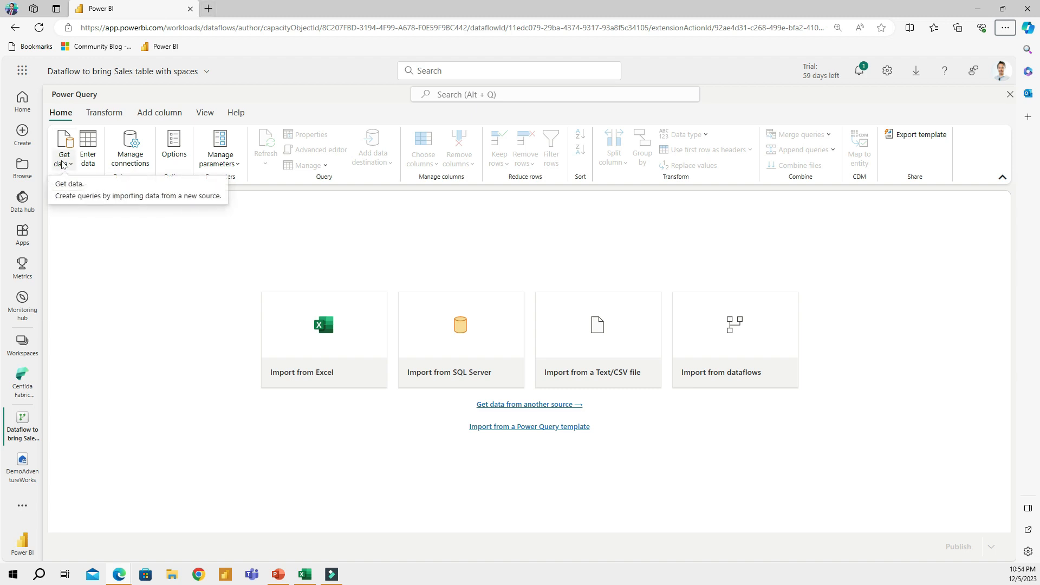
Step: Choose the DemoAdventureWorks lakehouse from the OneLake data hub as the query's source
click(63, 148)
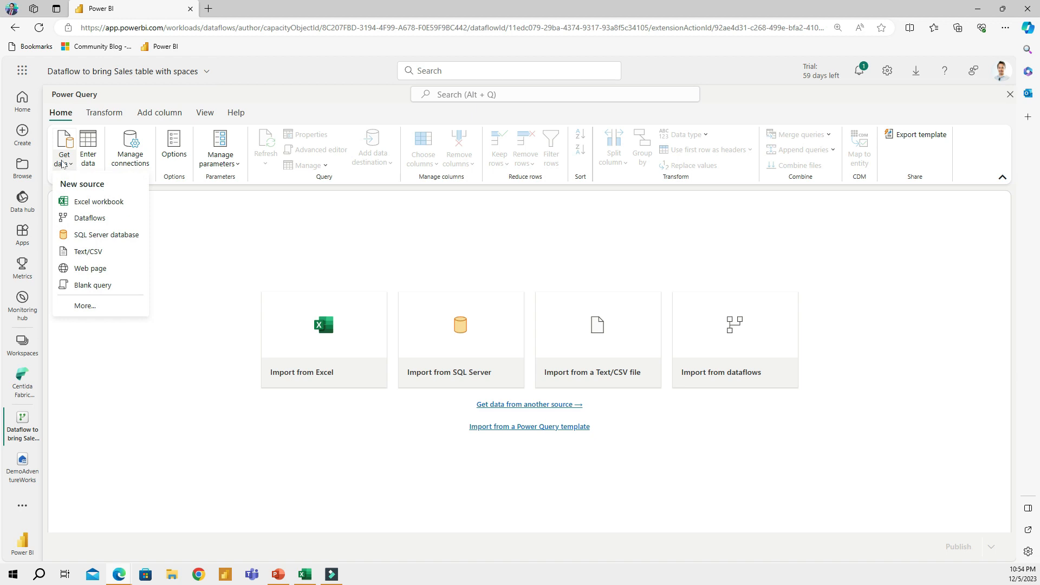
mouse_move(109, 322)
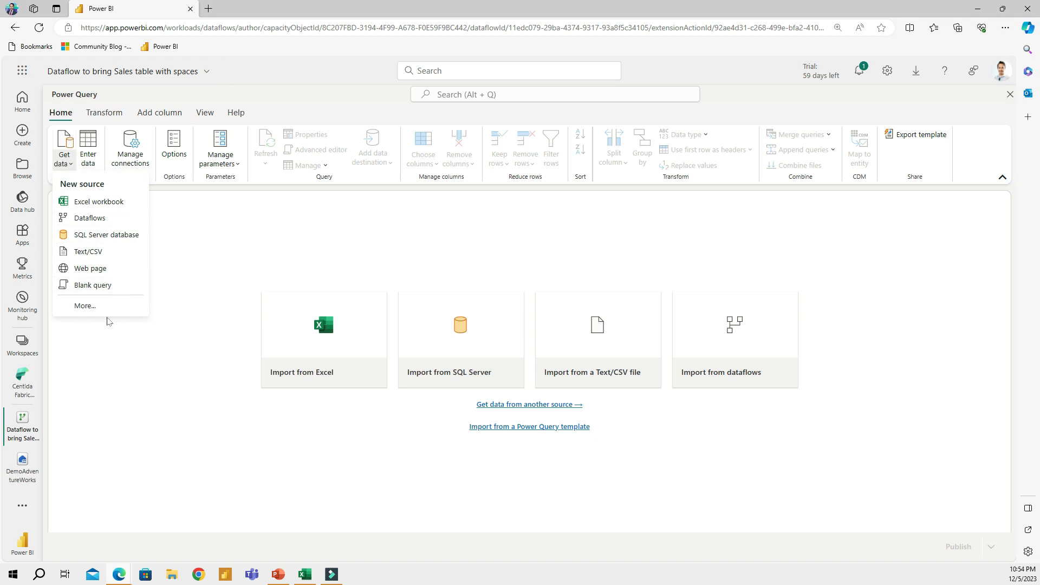
click(85, 307)
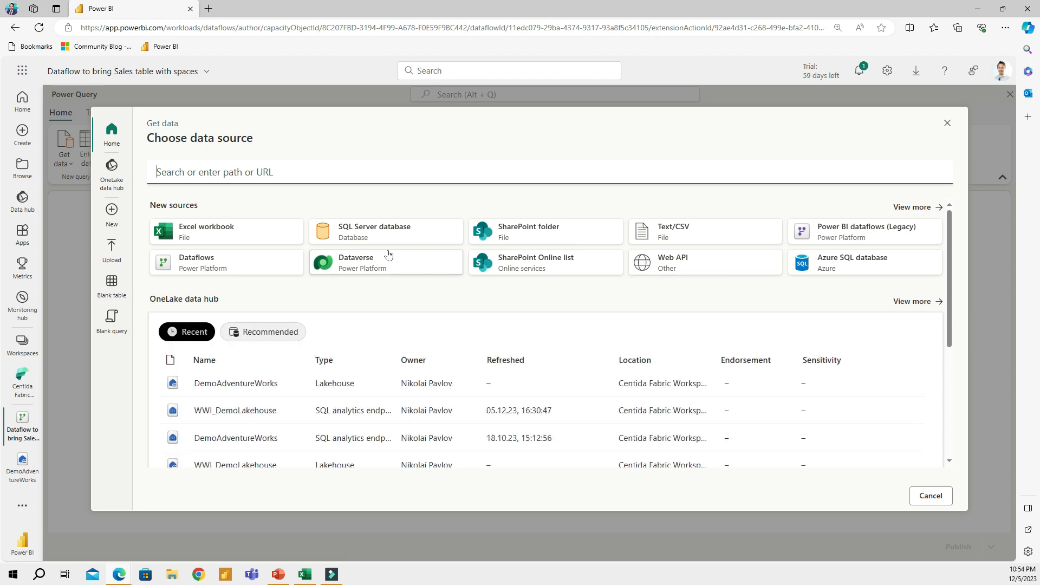
mouse_move(492, 264)
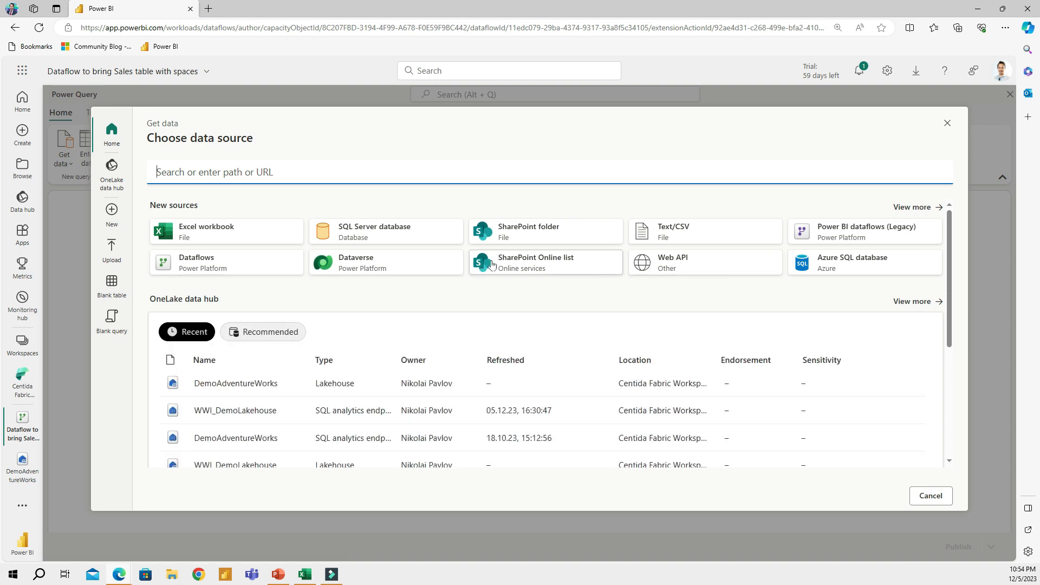
mouse_move(266, 409)
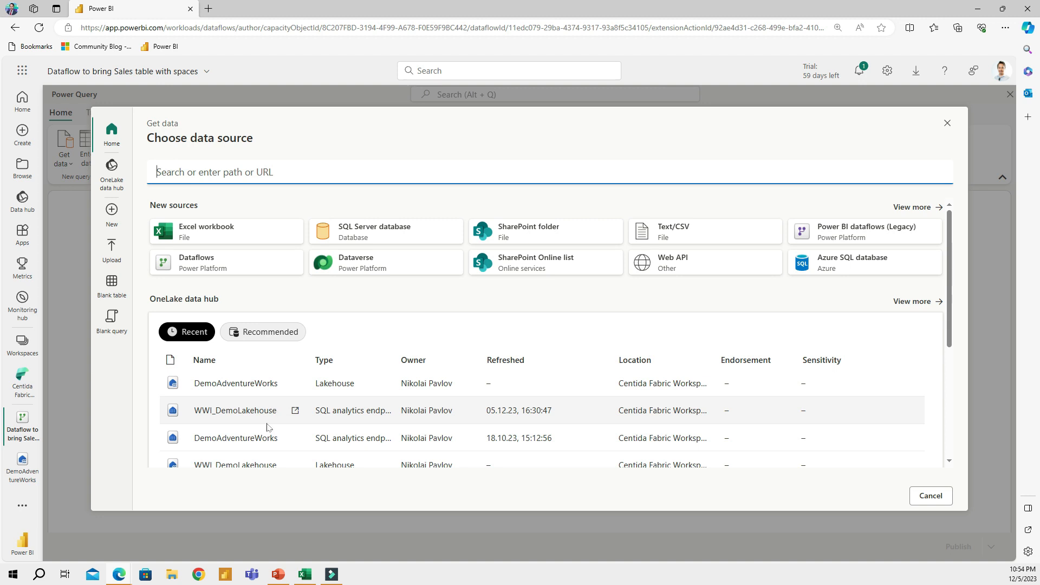
scroll(down, 3)
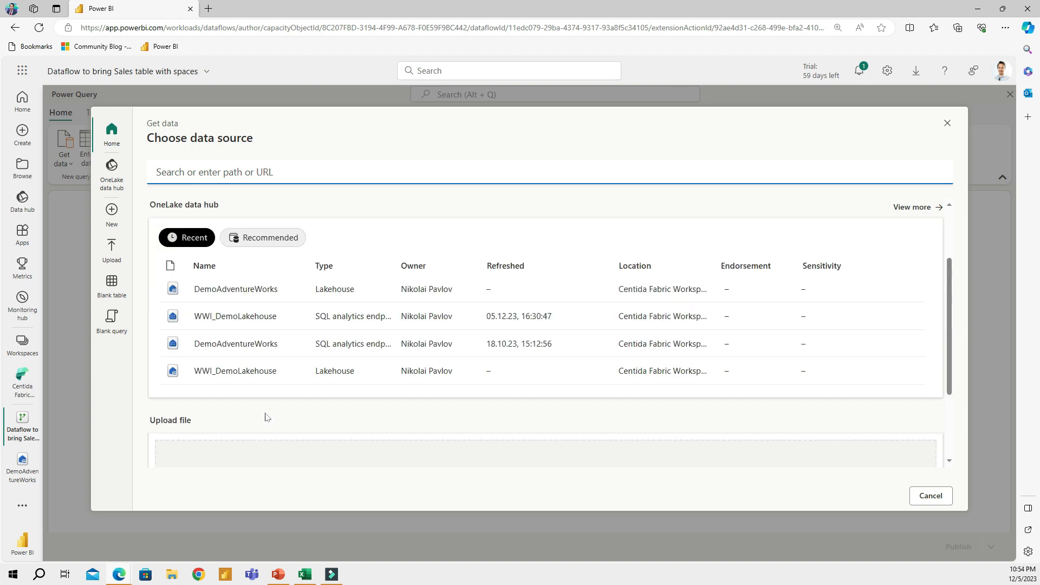
mouse_move(258, 288)
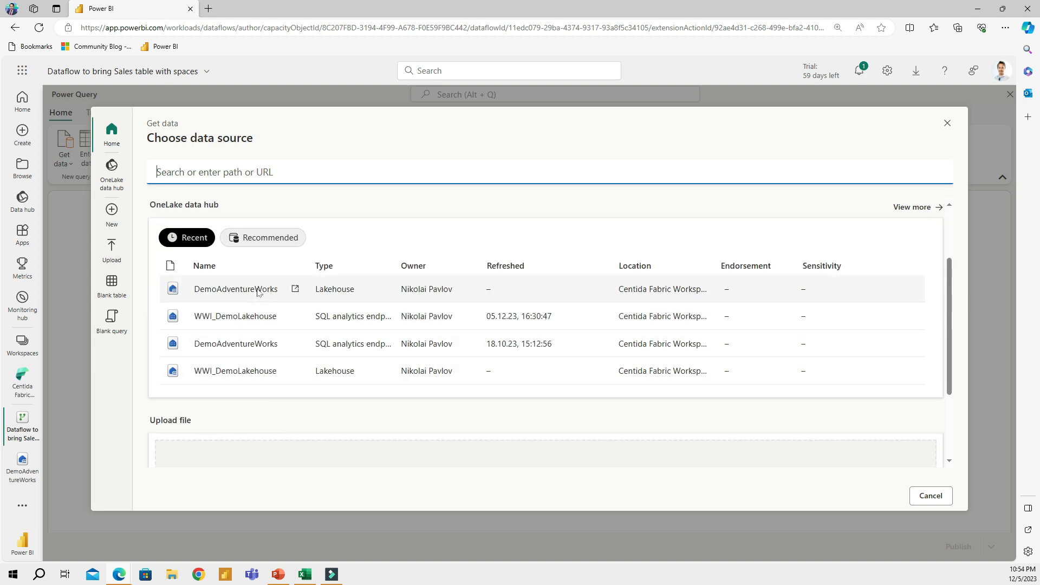
click(235, 289)
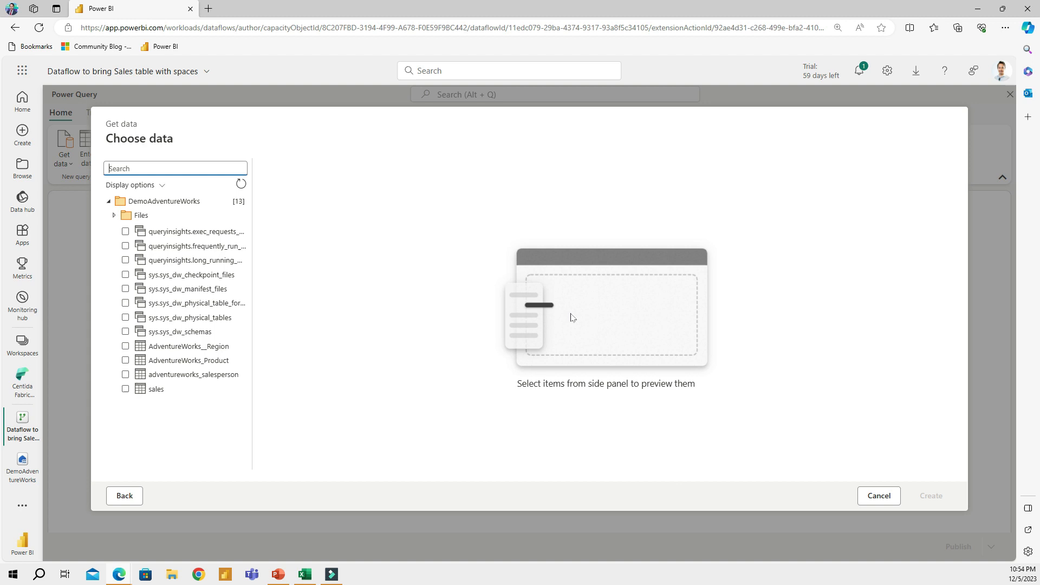
Step: Create a query from SalesSpacesInColumnNames.csv in the lakehouse Files folder
click(114, 215)
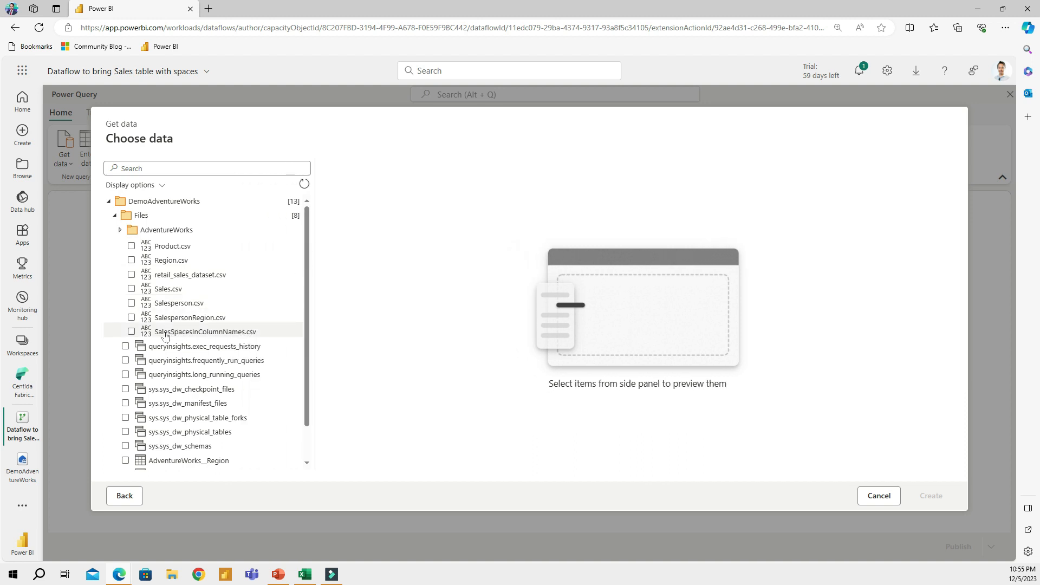
click(205, 332)
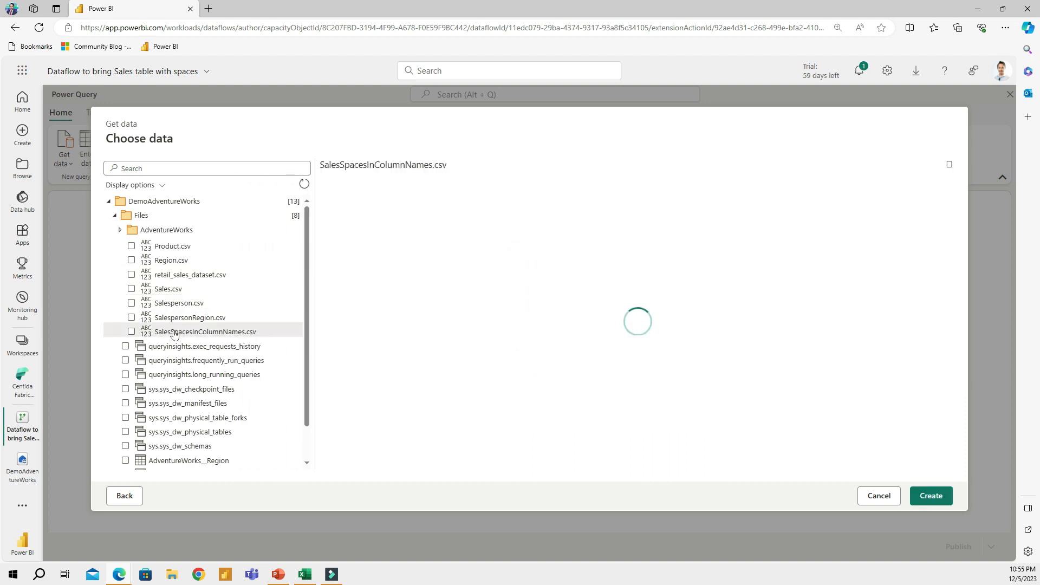
click(131, 332)
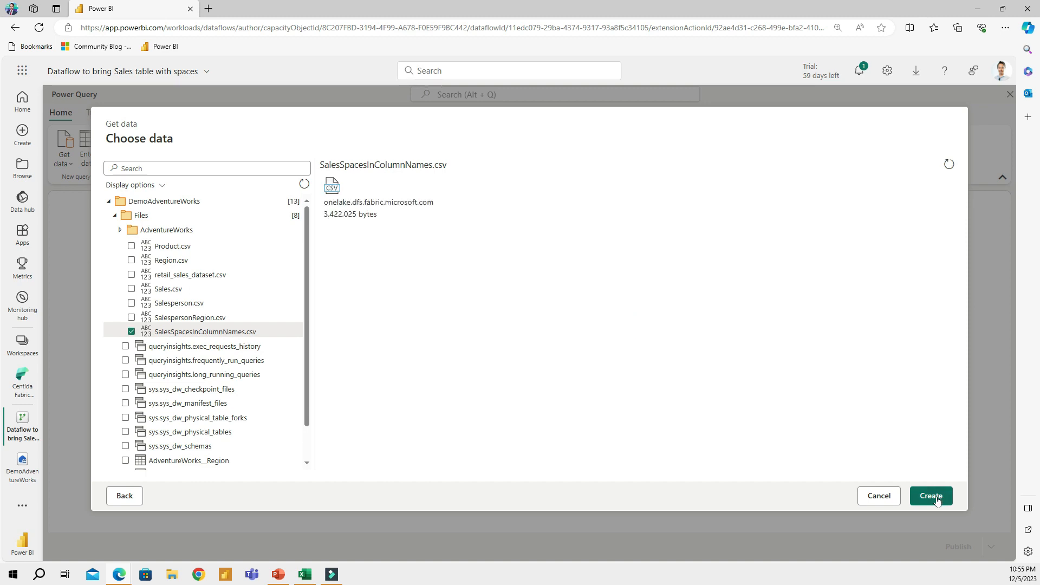
click(930, 495)
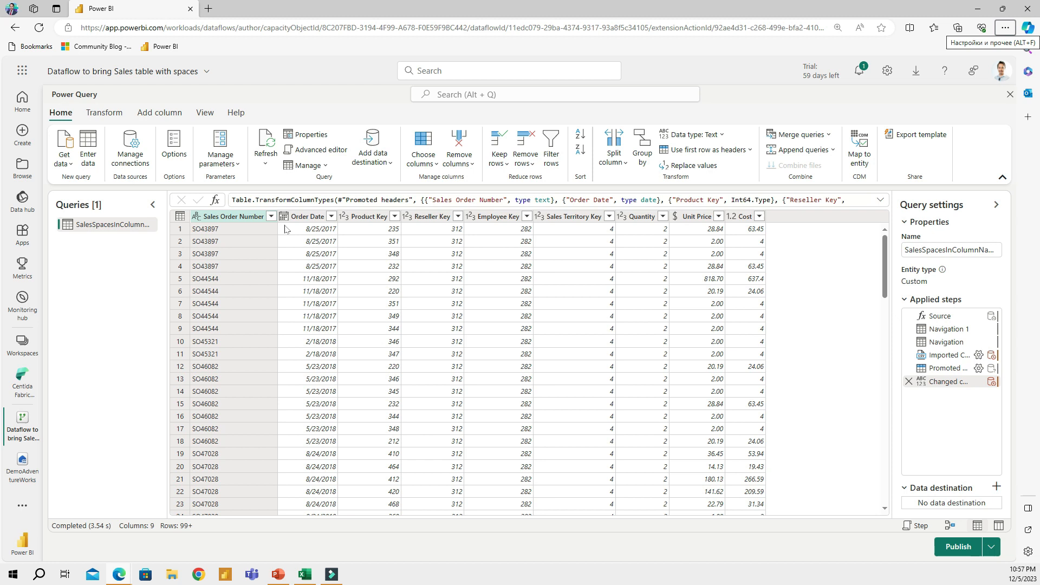
mouse_move(565, 225)
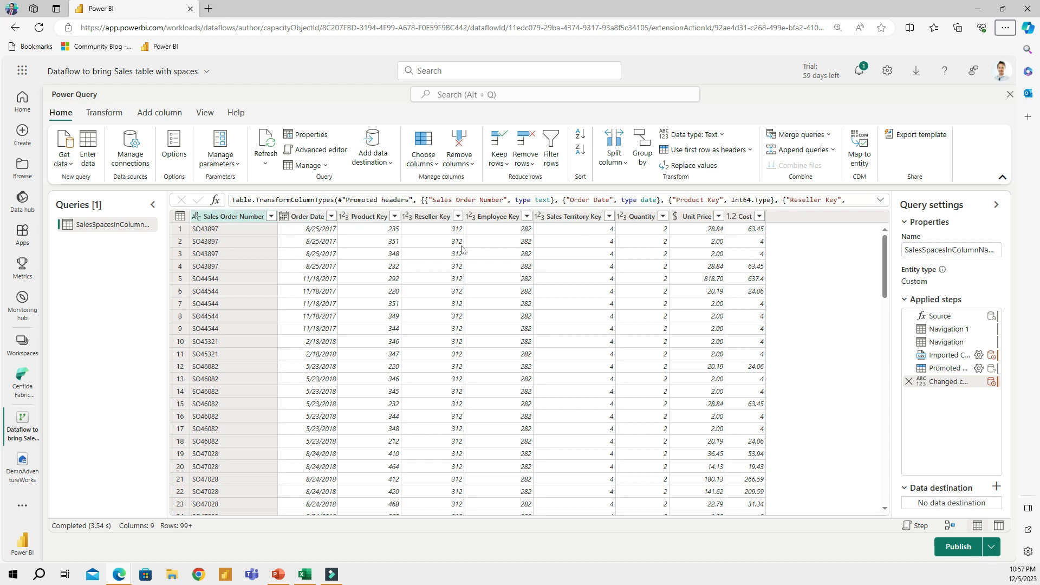
mouse_move(416, 249)
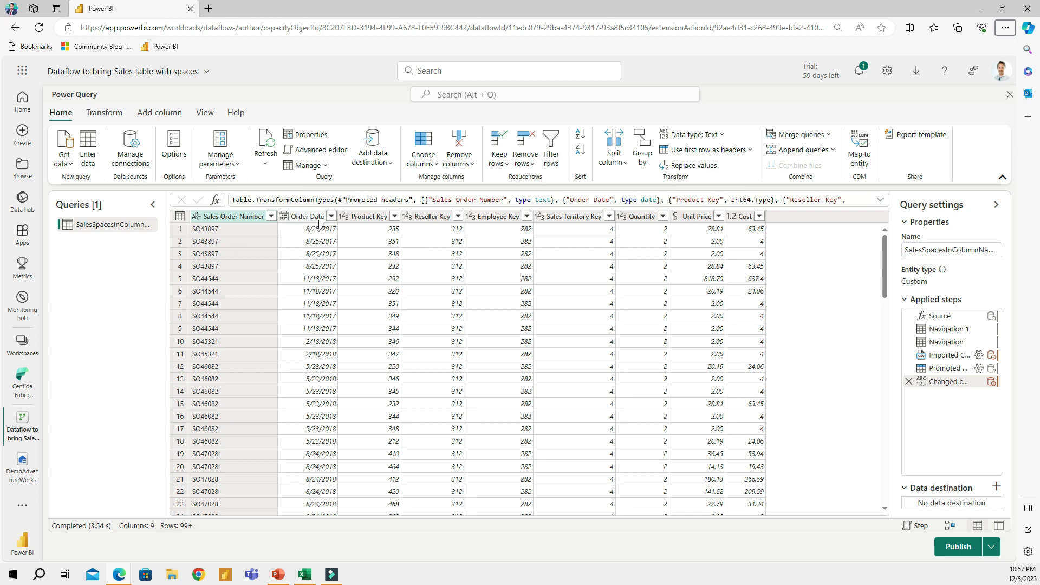
mouse_move(965, 536)
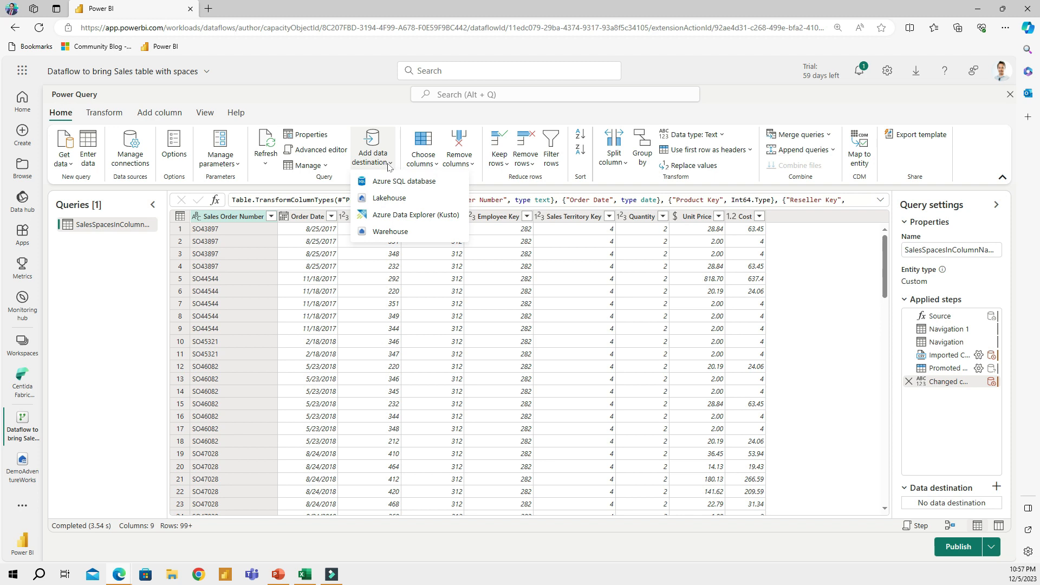
Step: Target a new DemoAdventureWorks table named SalesSpacesInColumnNames and review its column mapping settings
click(389, 197)
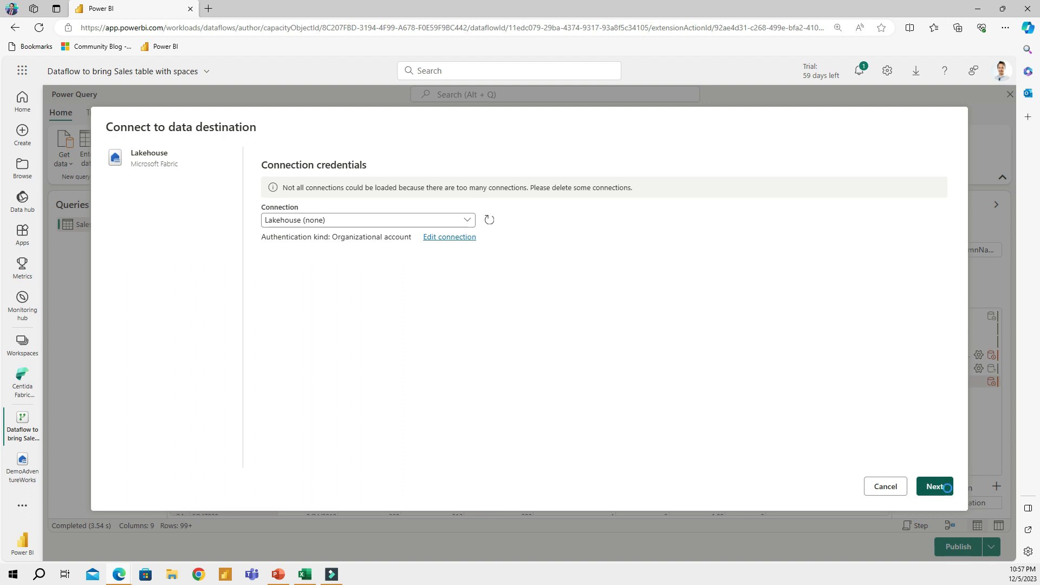
click(935, 487)
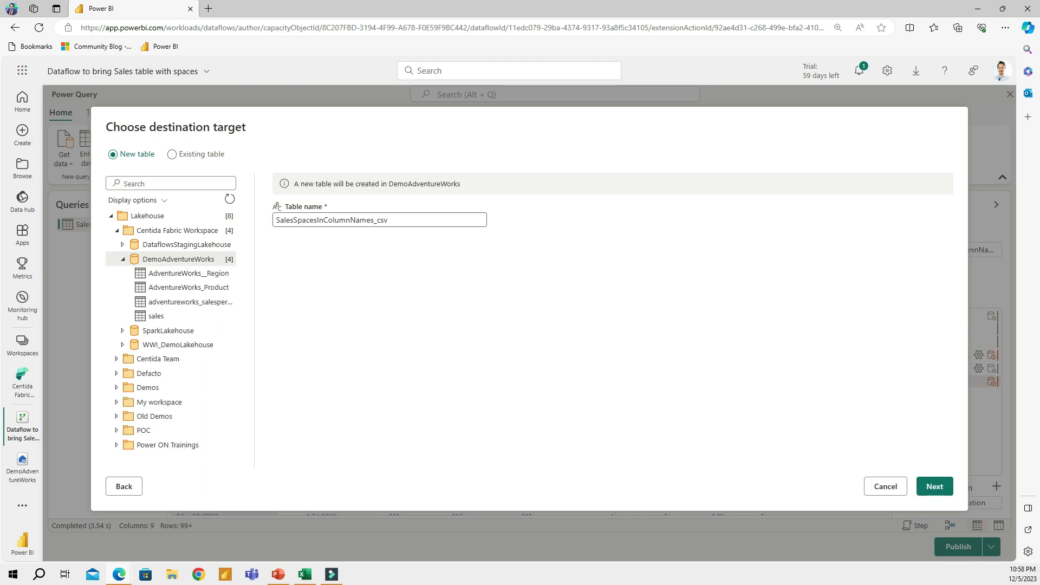
double_click(381, 220)
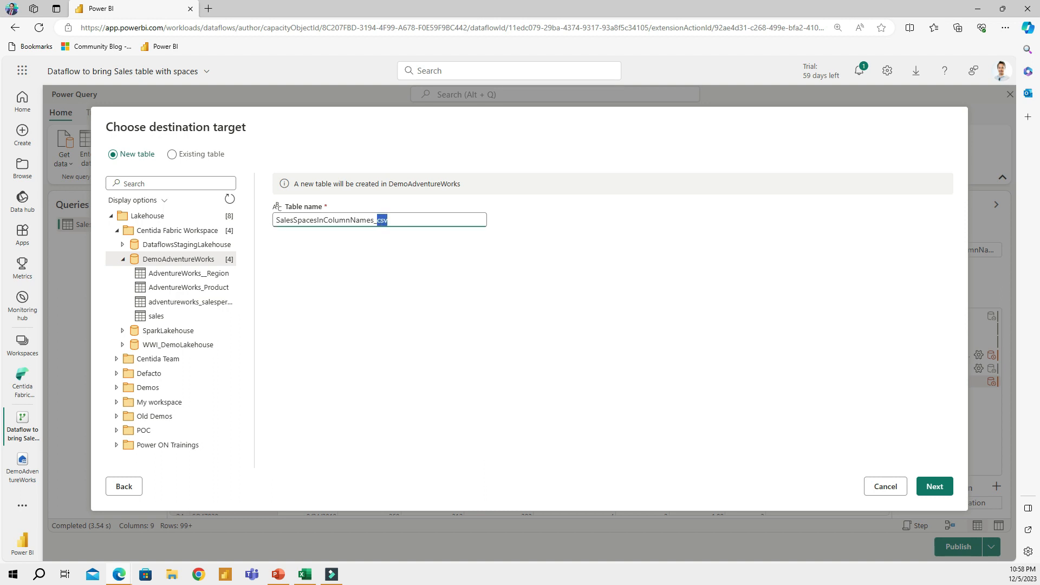
key(Backspace)
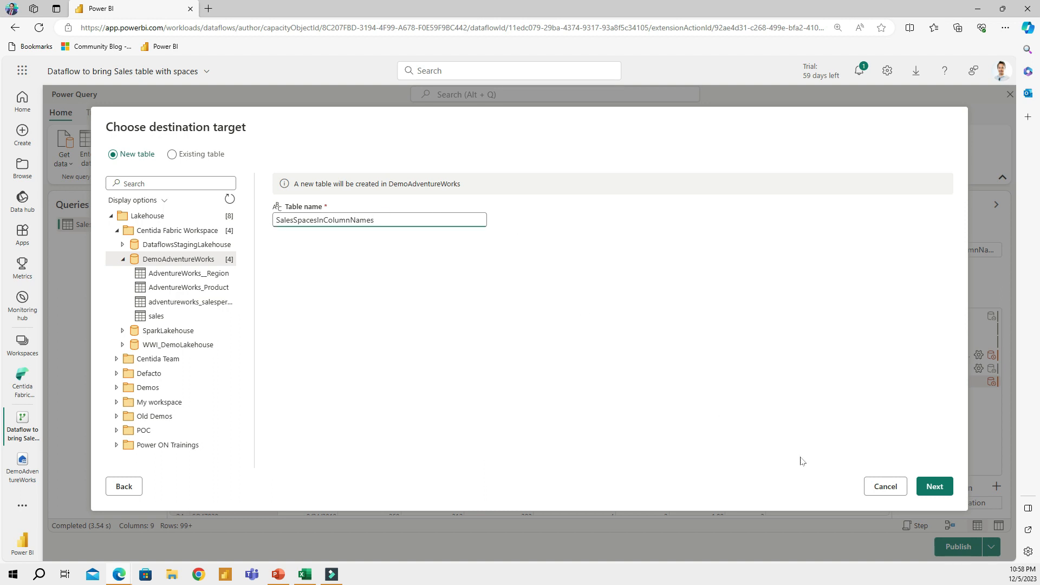
mouse_move(935, 486)
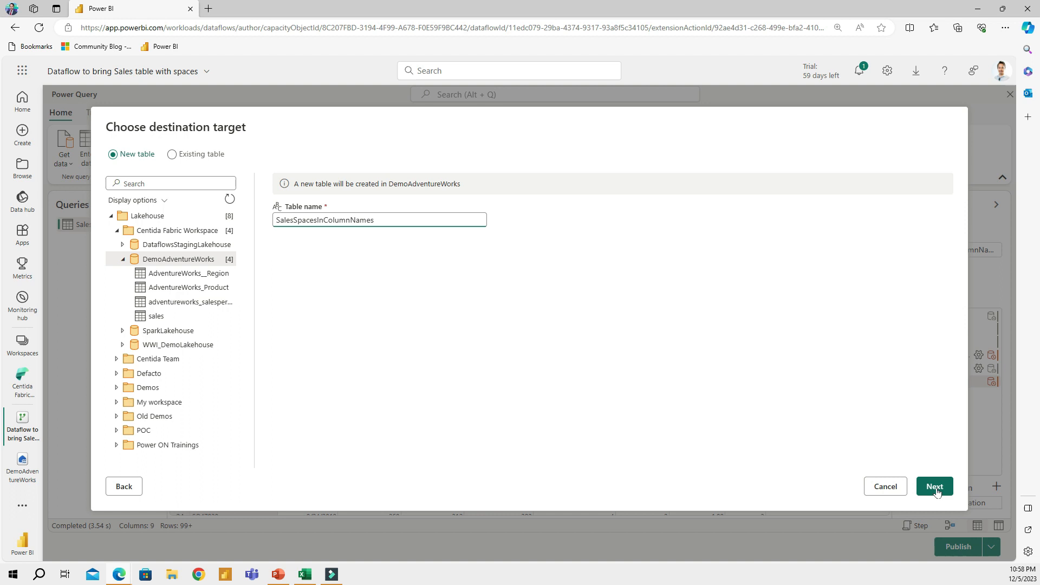
click(934, 486)
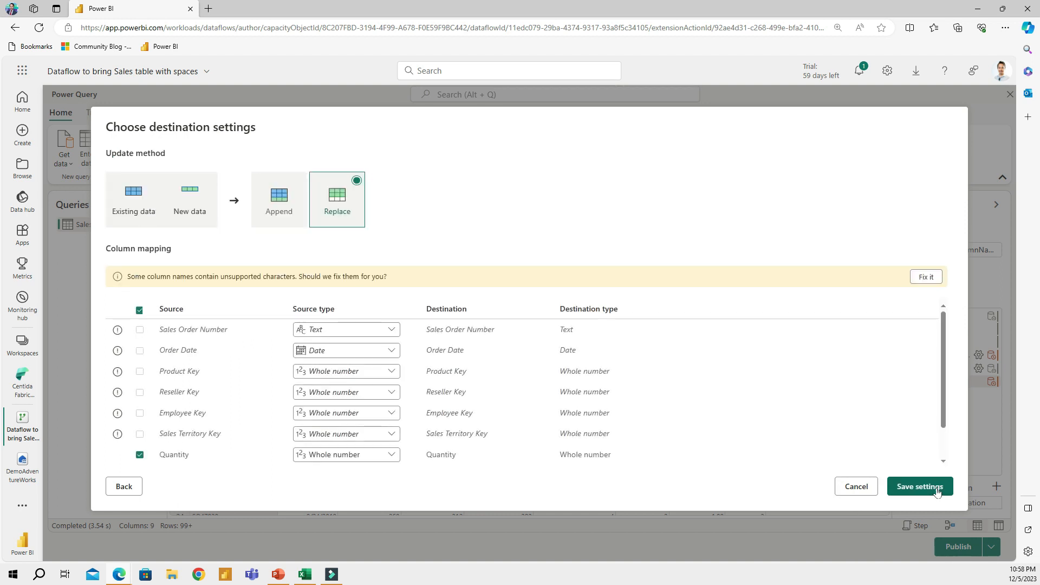
mouse_move(706, 379)
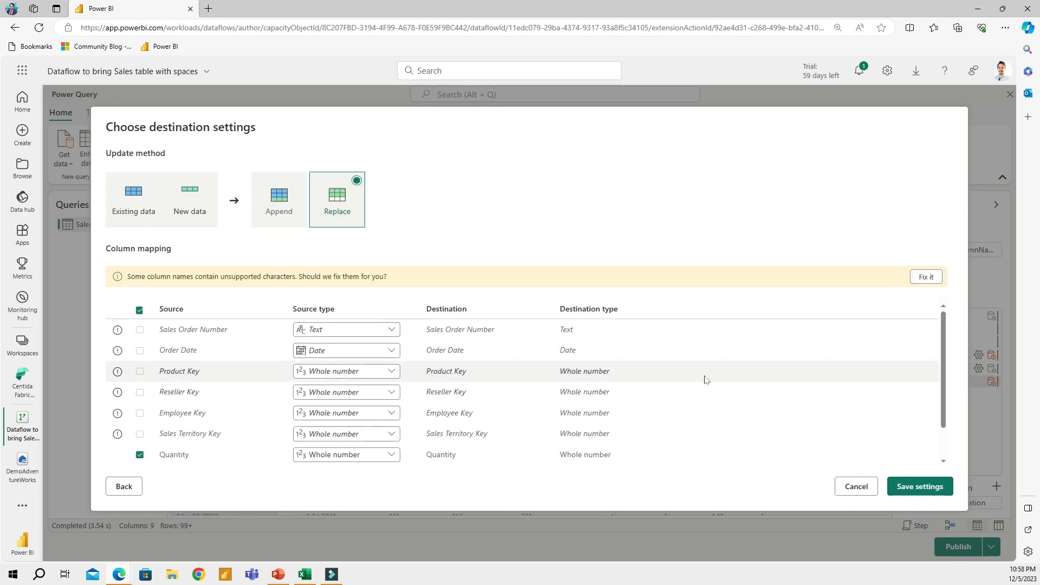
mouse_move(350, 258)
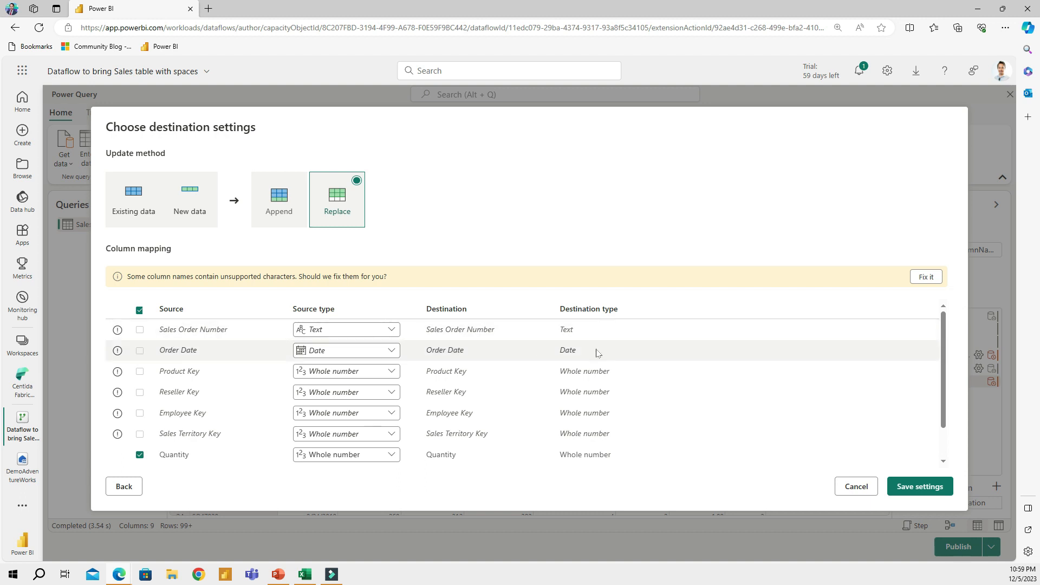
mouse_move(122, 362)
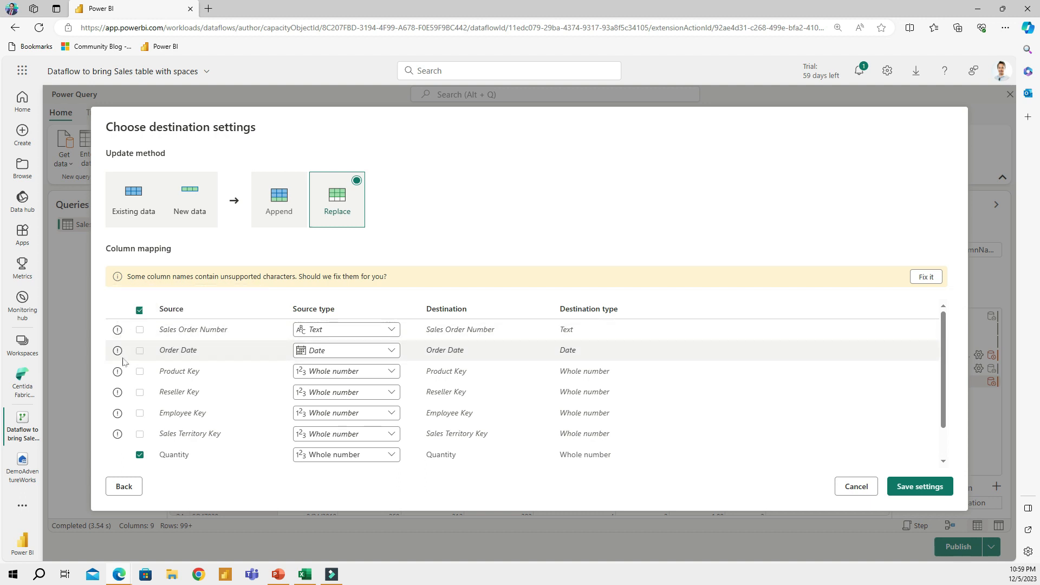
mouse_move(117, 329)
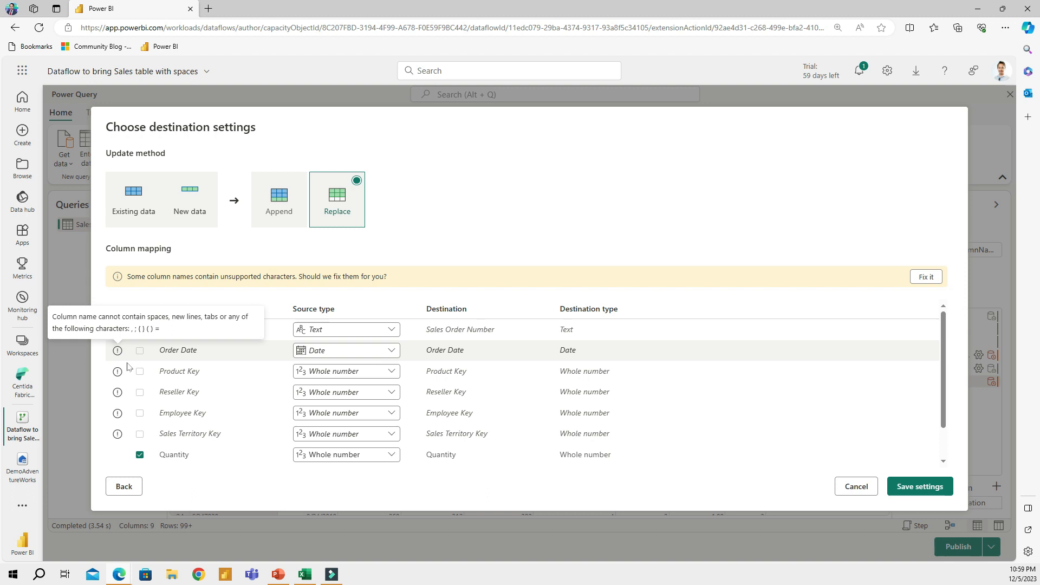
scroll(down, 3)
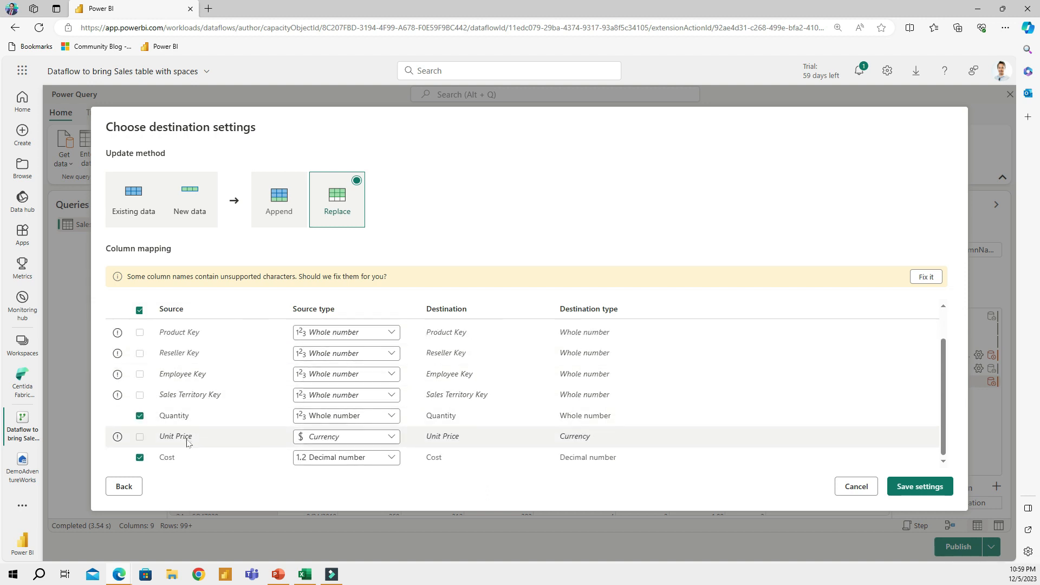
mouse_move(194, 443)
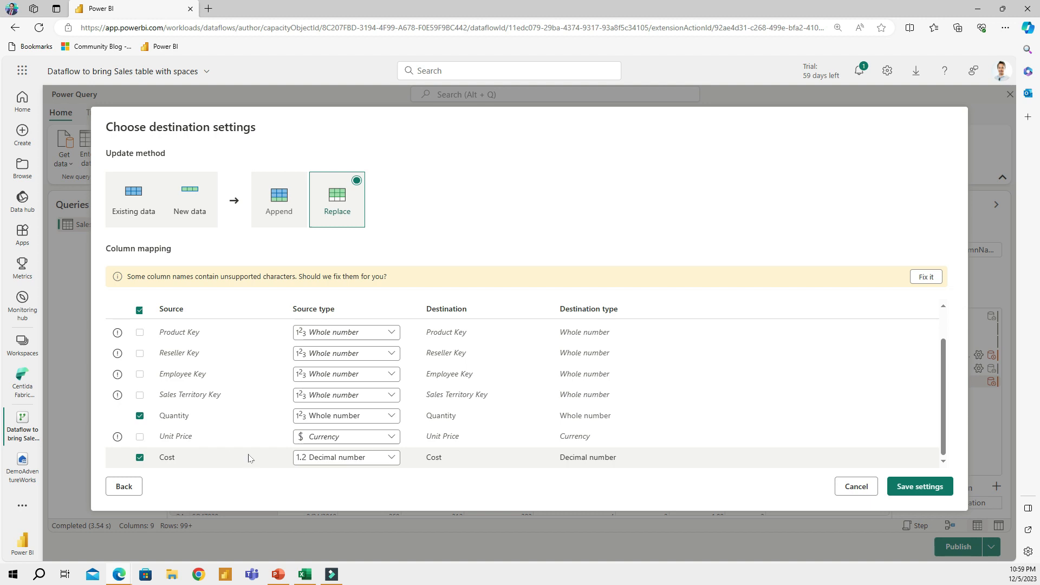
scroll(up, 3)
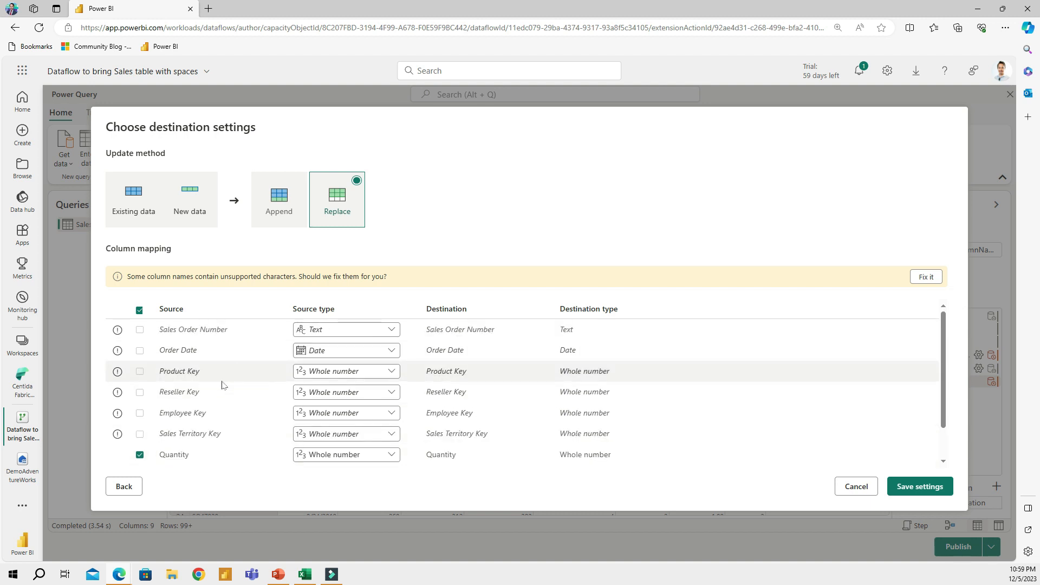
mouse_move(214, 413)
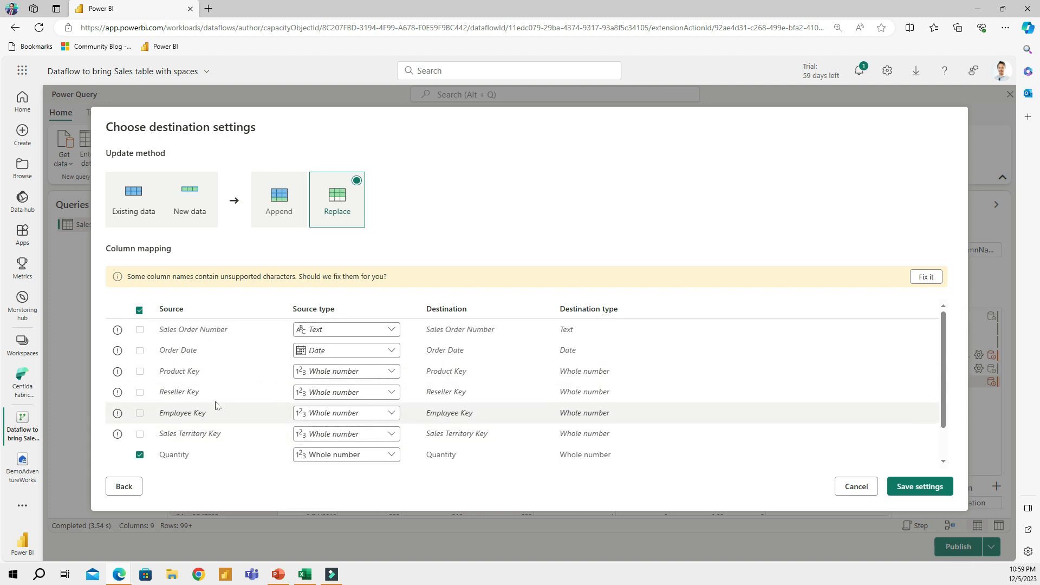
mouse_move(787, 313)
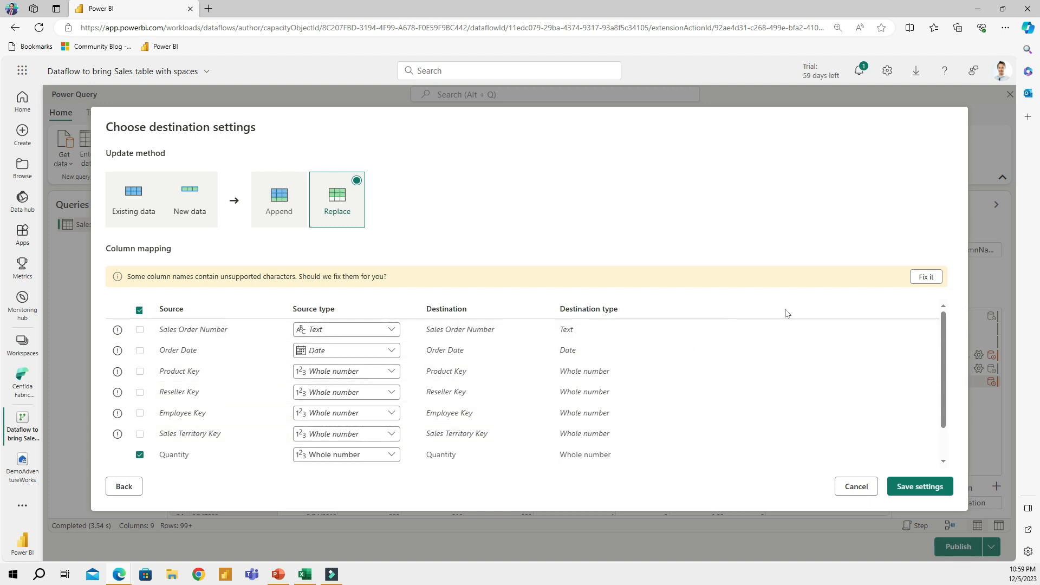
mouse_move(927, 278)
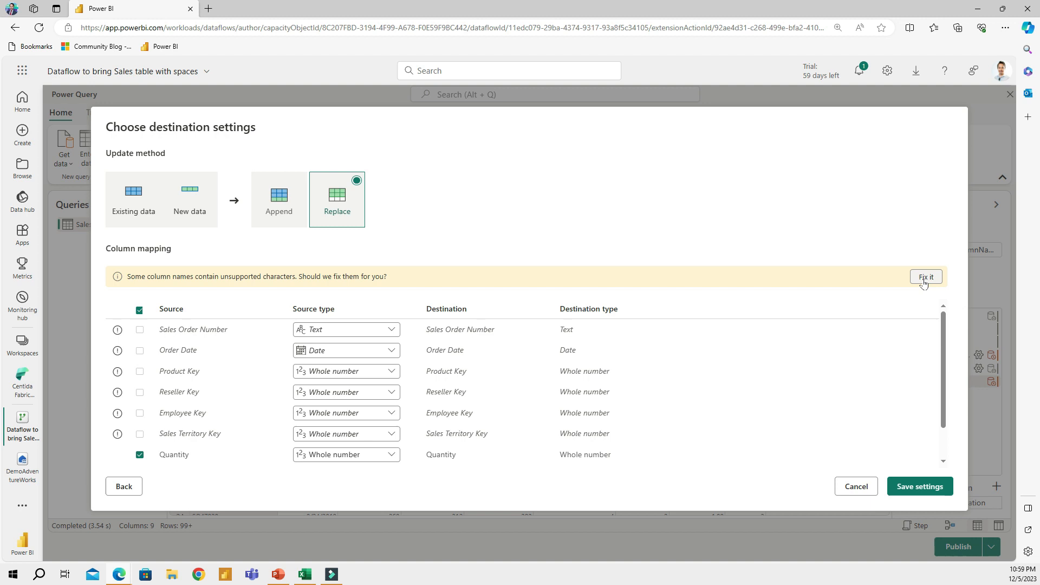
Step: Keep Replace as the update method, review the underscored column mapping, and save the settings
click(926, 277)
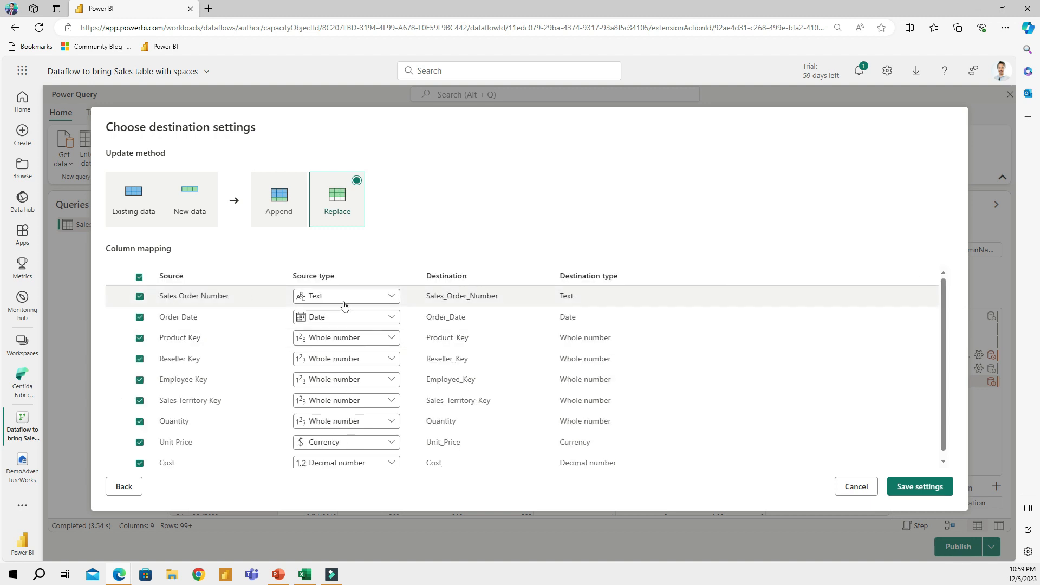
mouse_move(484, 303)
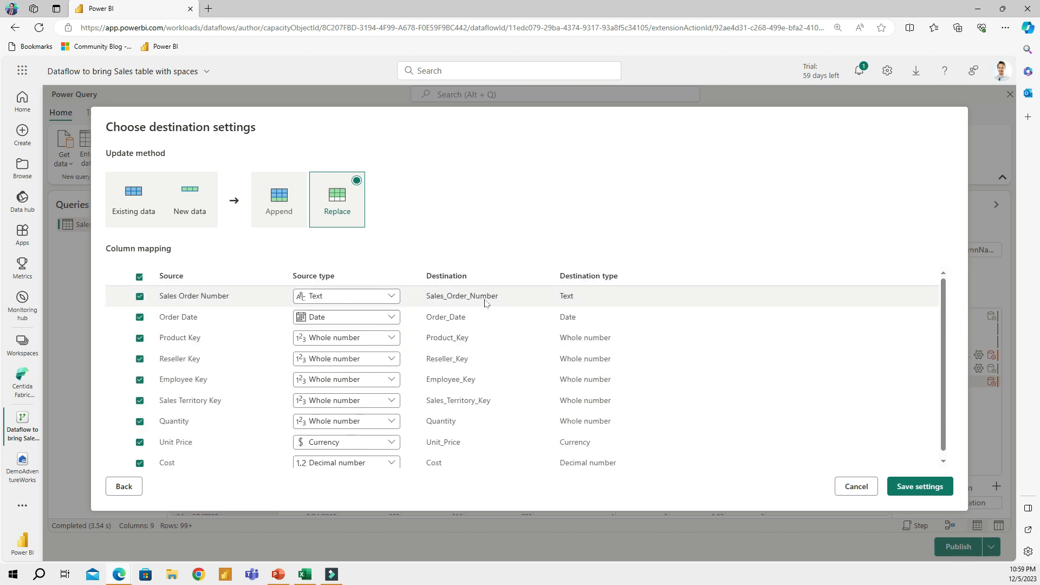
mouse_move(467, 362)
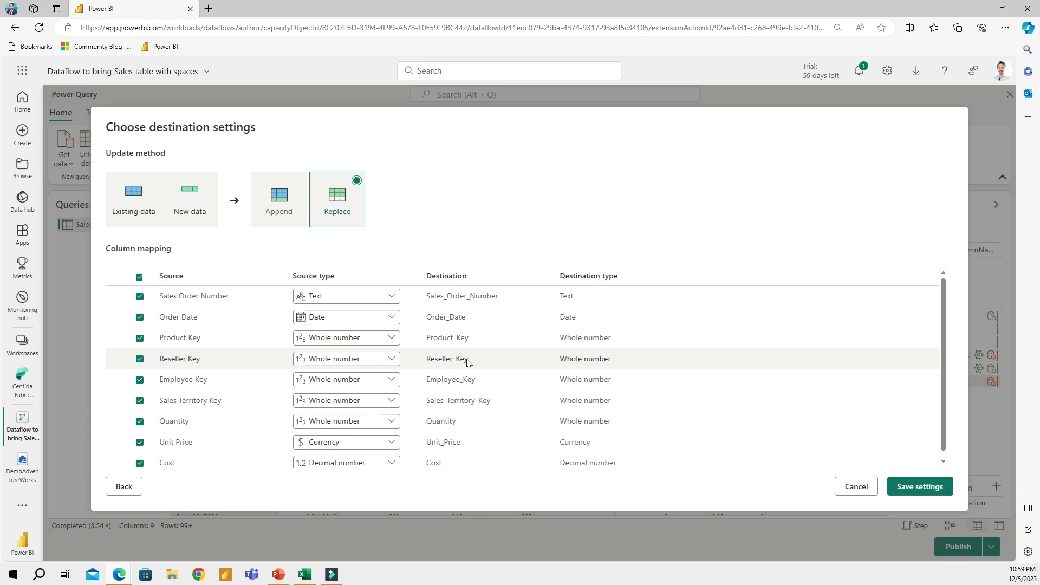
mouse_move(464, 332)
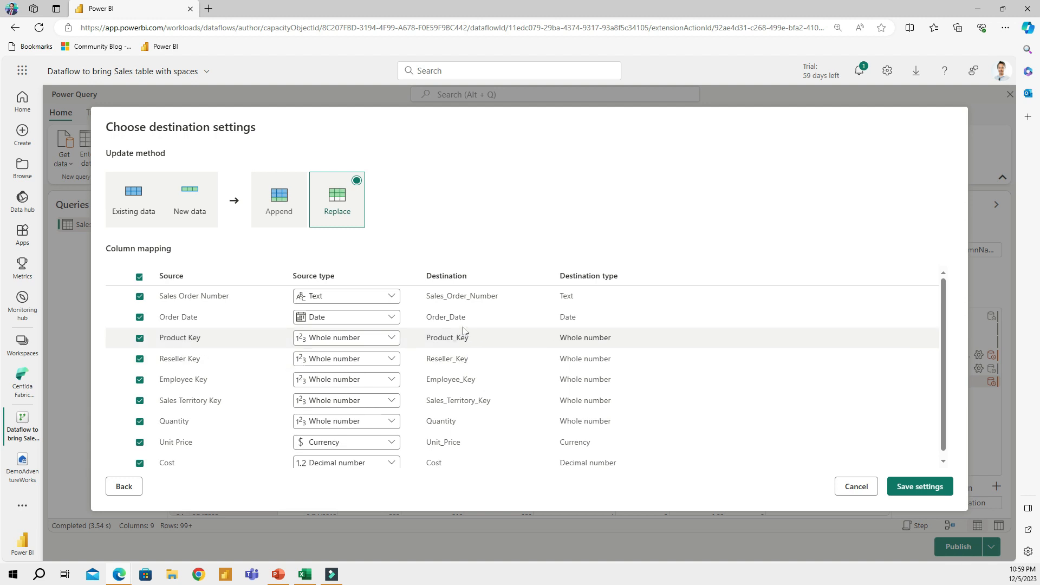
mouse_move(469, 308)
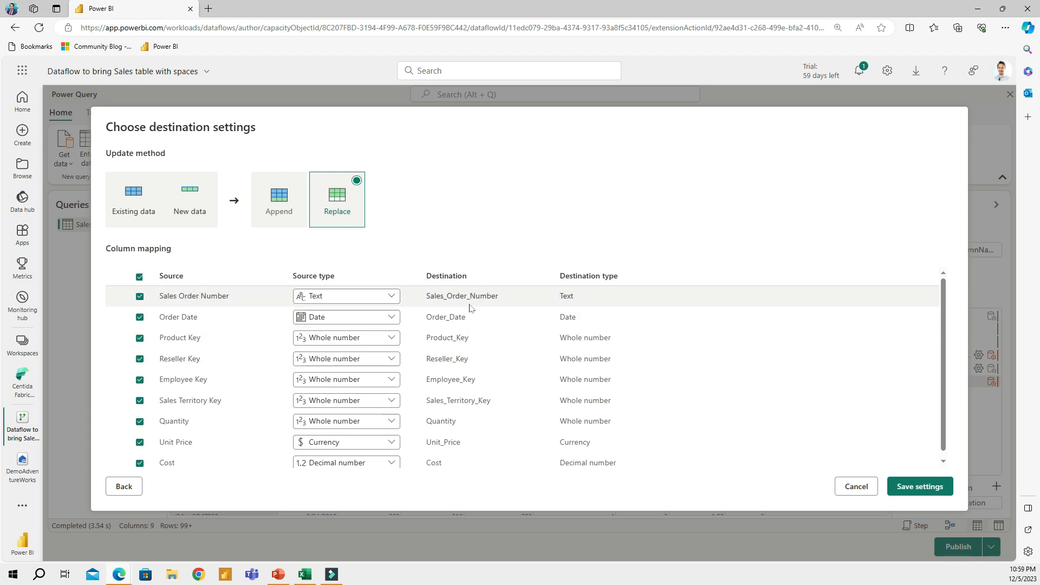
mouse_move(481, 333)
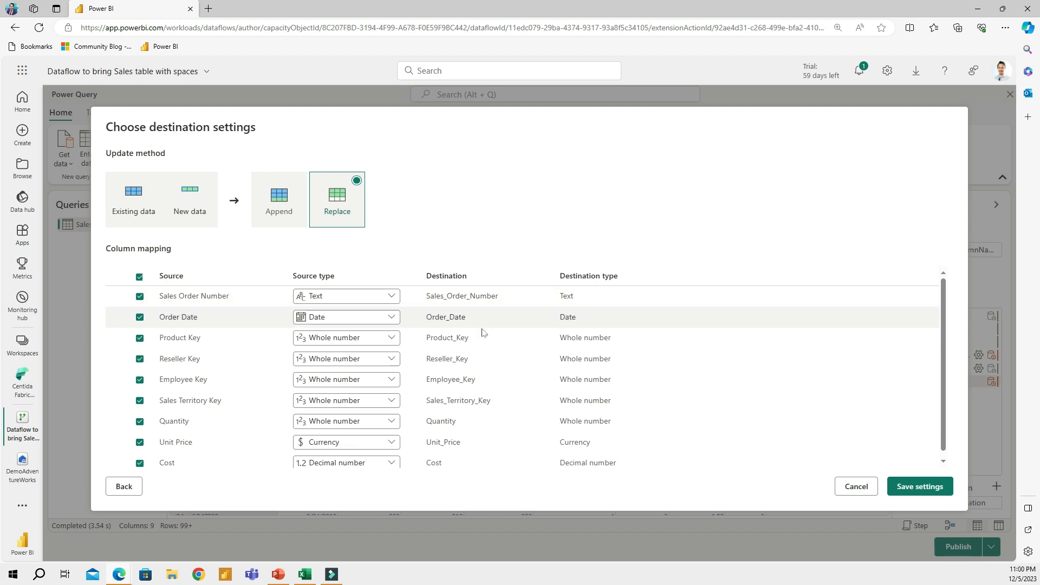
mouse_move(503, 374)
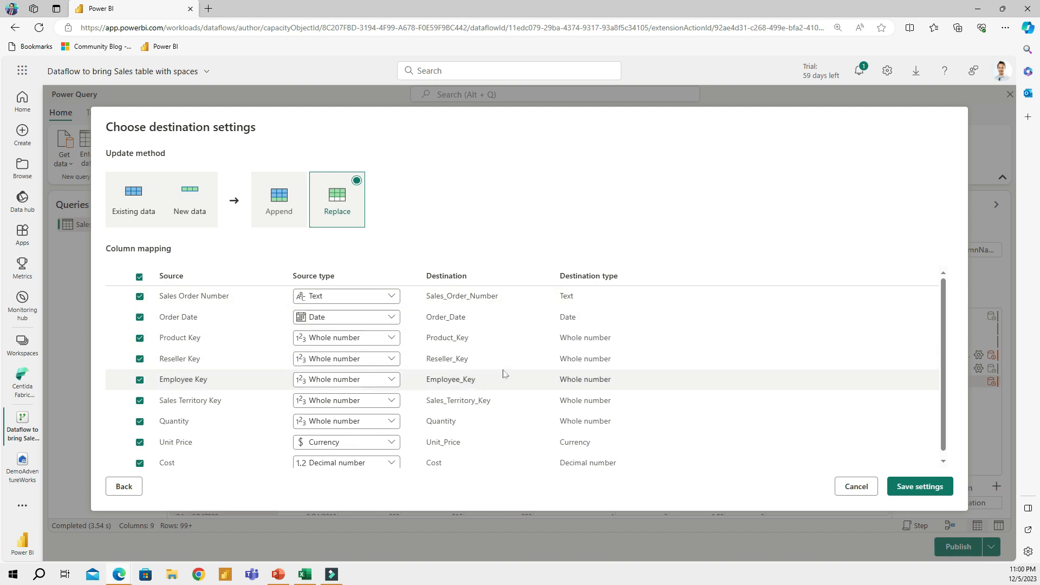
mouse_move(469, 359)
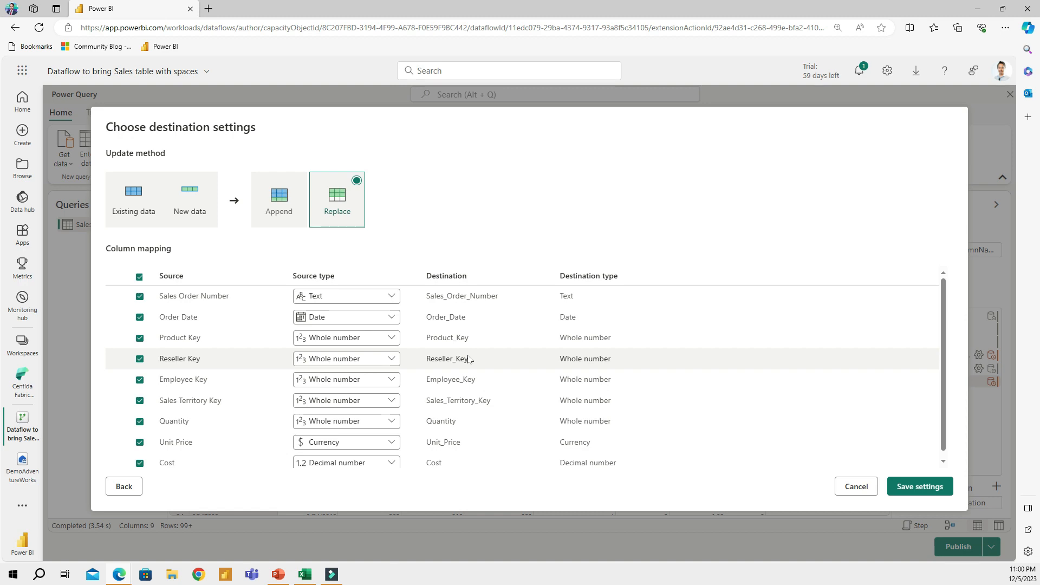
mouse_move(916, 468)
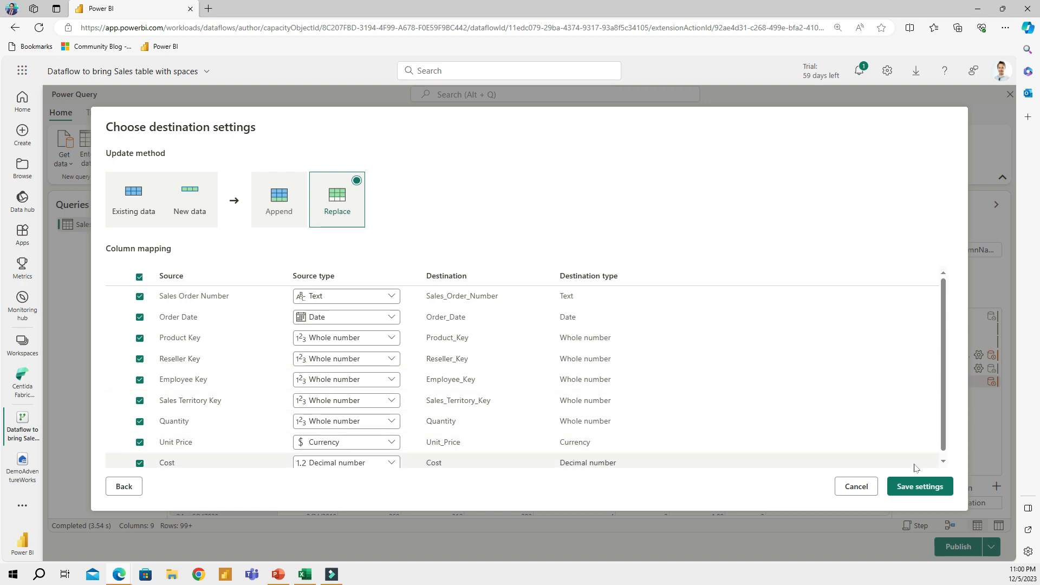
click(921, 486)
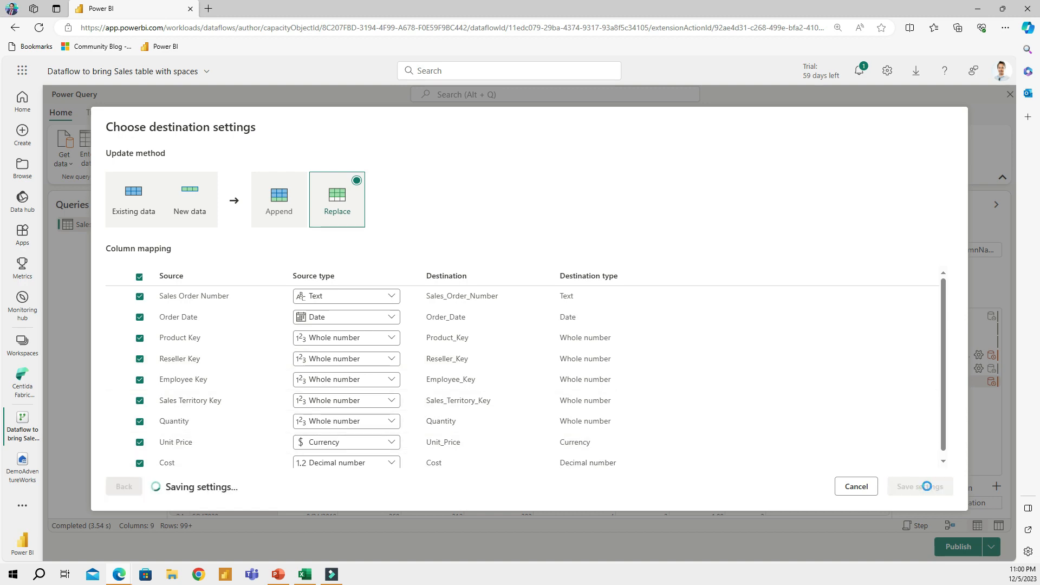
Step: Publish the dataflow so it writes to the DemoAdventureWorks SalesSpacesInColumnNames table
click(921, 487)
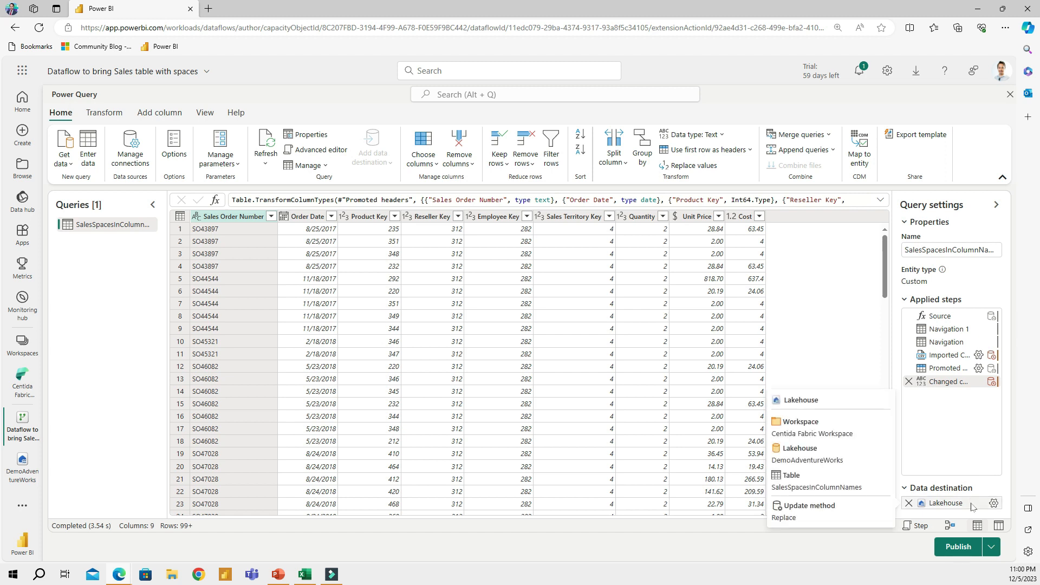
mouse_move(968, 507)
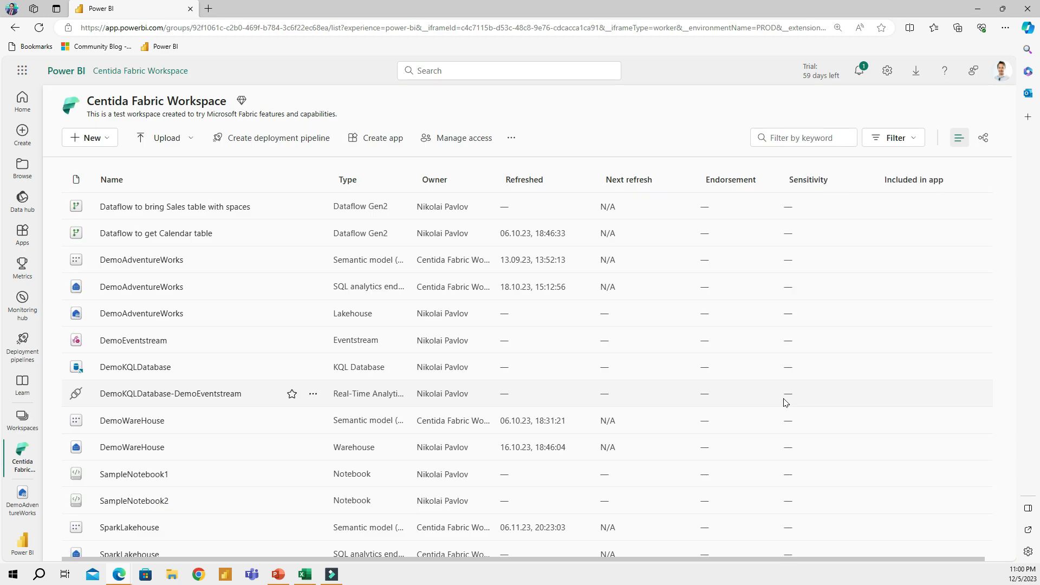
mouse_move(263, 217)
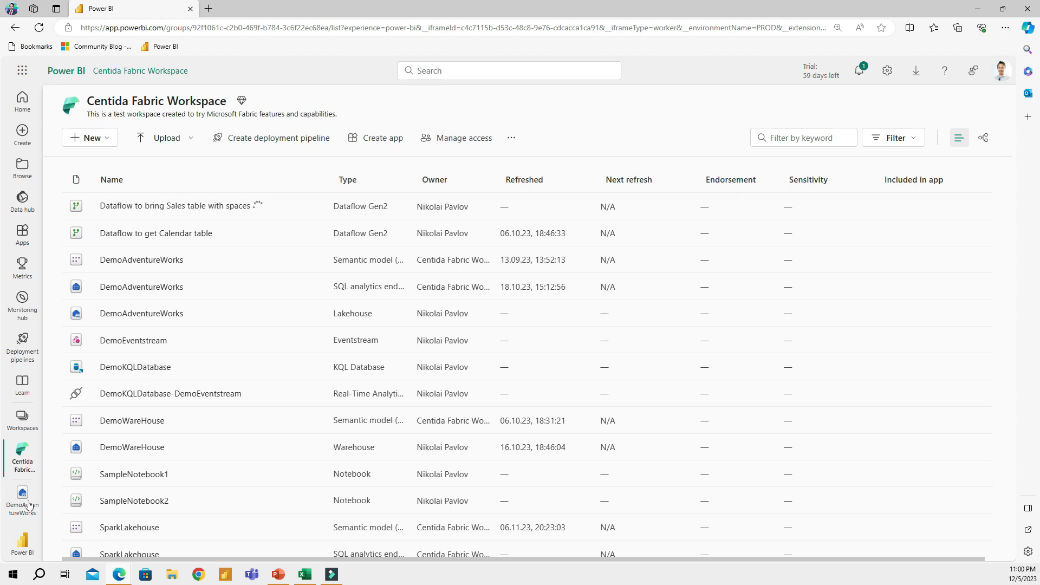
Step: Open the DemoAdventureWorks lakehouse from the left navigation while the dataflow refreshes
click(141, 313)
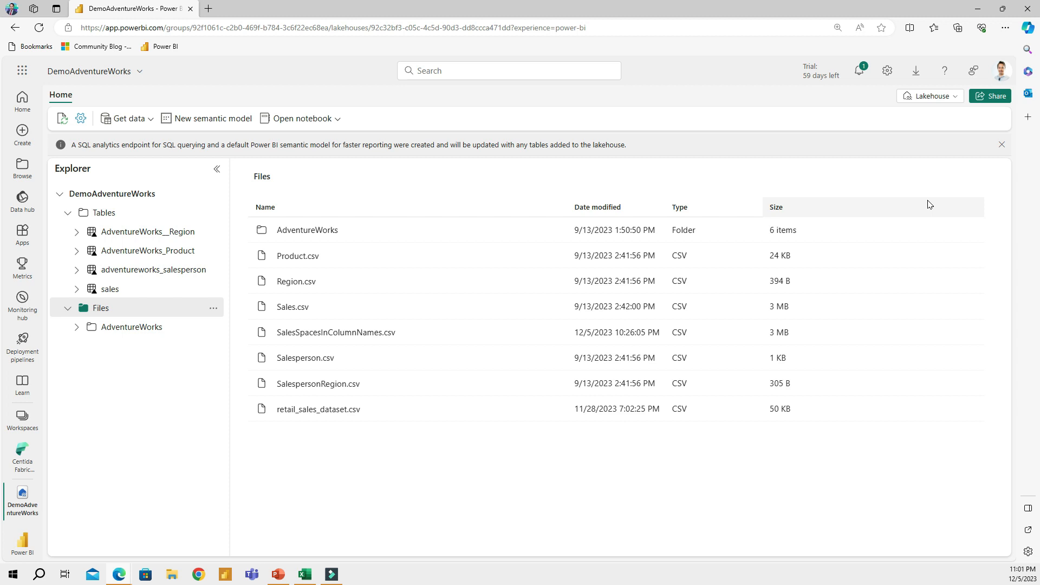
mouse_move(140, 250)
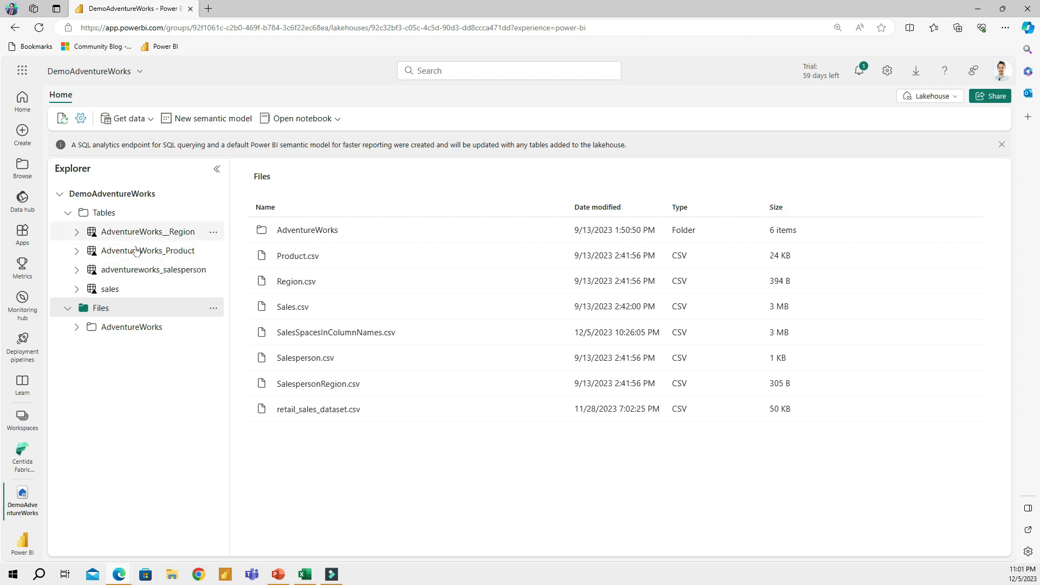
Step: Check the publish notification, then refresh the lakehouse so SalesSpacesInColumnNames appears under Tables
click(860, 71)
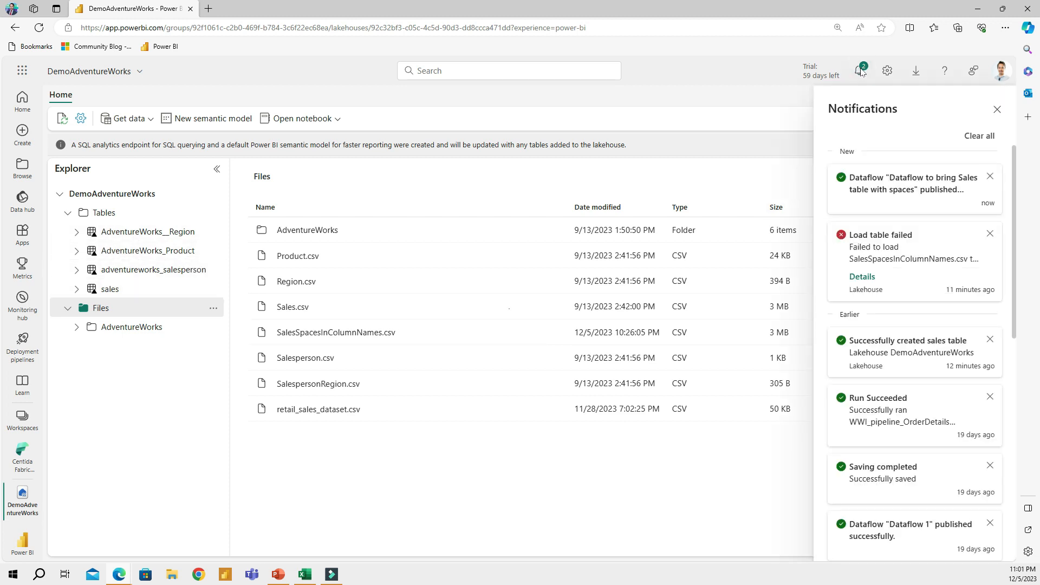
click(998, 109)
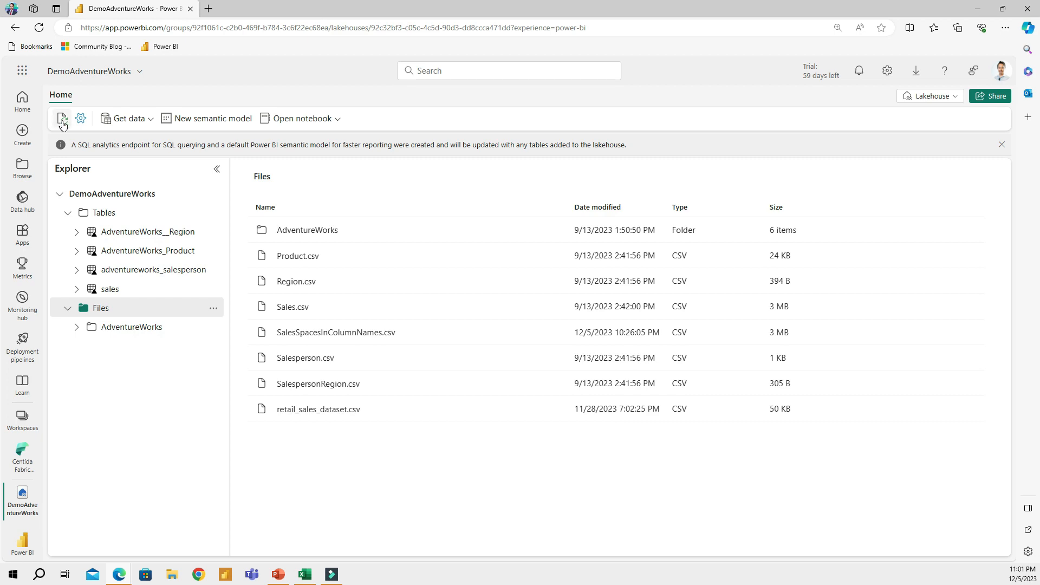
click(154, 270)
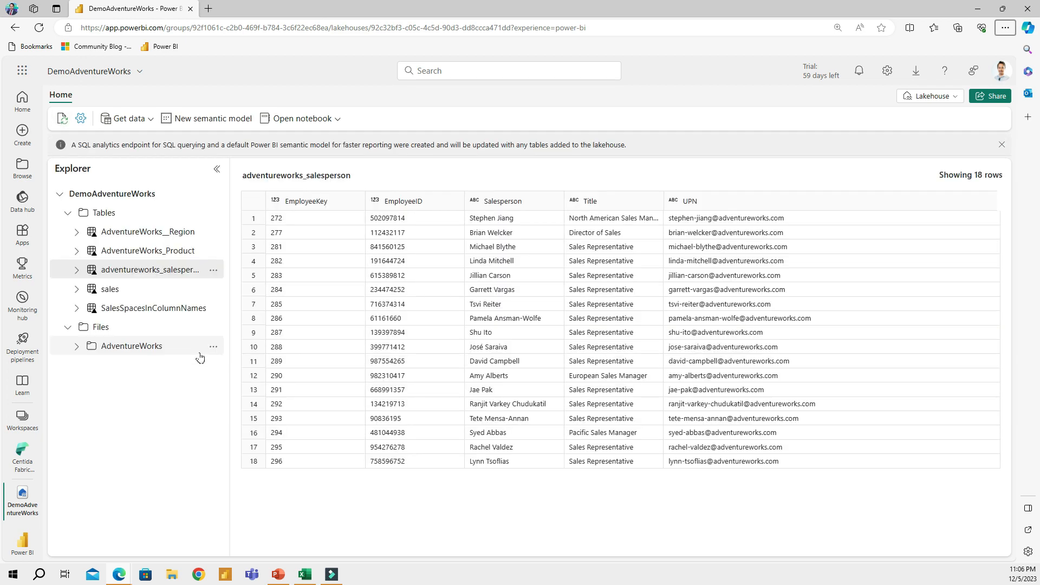
Step: Preview SalesSpacesInColumnNames, confirming 1000 rows with columns like Sales_Order_Number and Order_Date
click(150, 308)
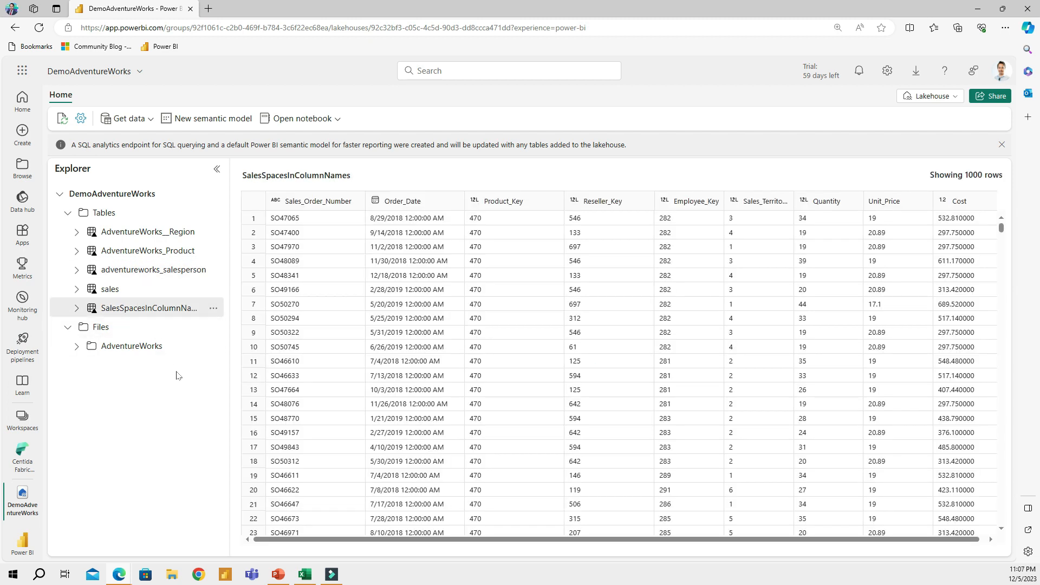
mouse_move(316, 241)
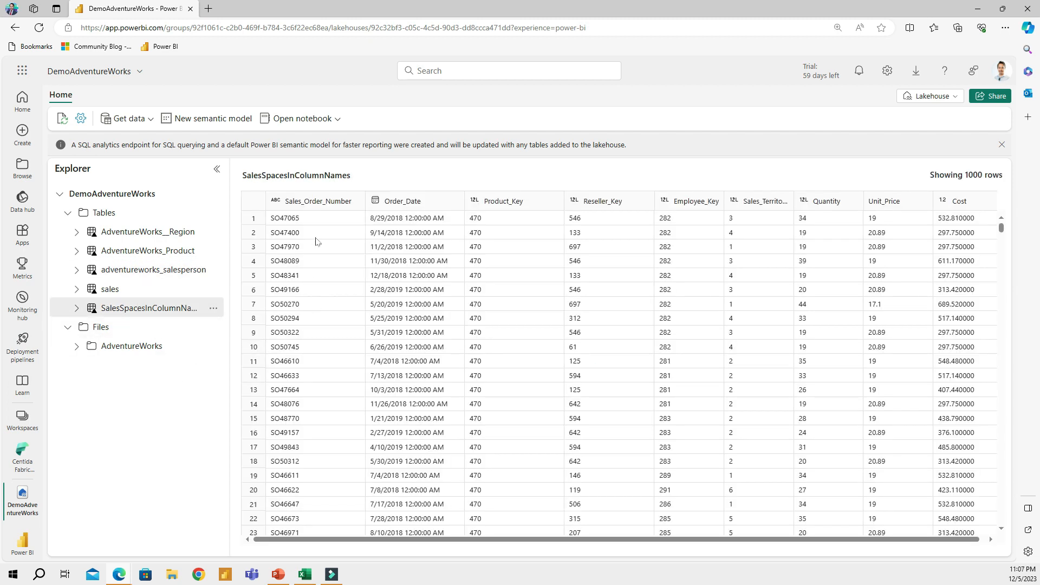
mouse_move(291, 238)
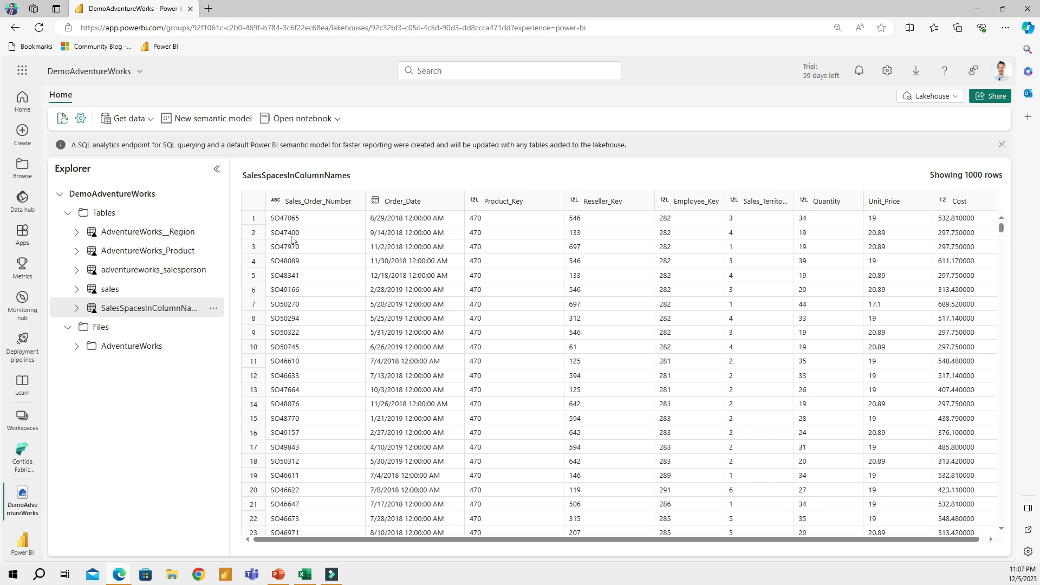
mouse_move(308, 217)
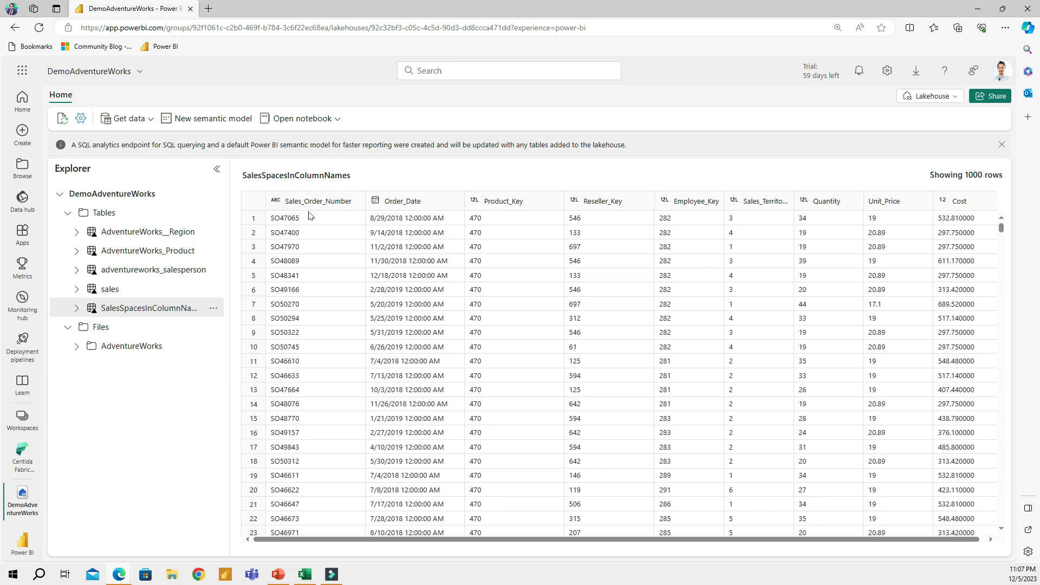
mouse_move(329, 216)
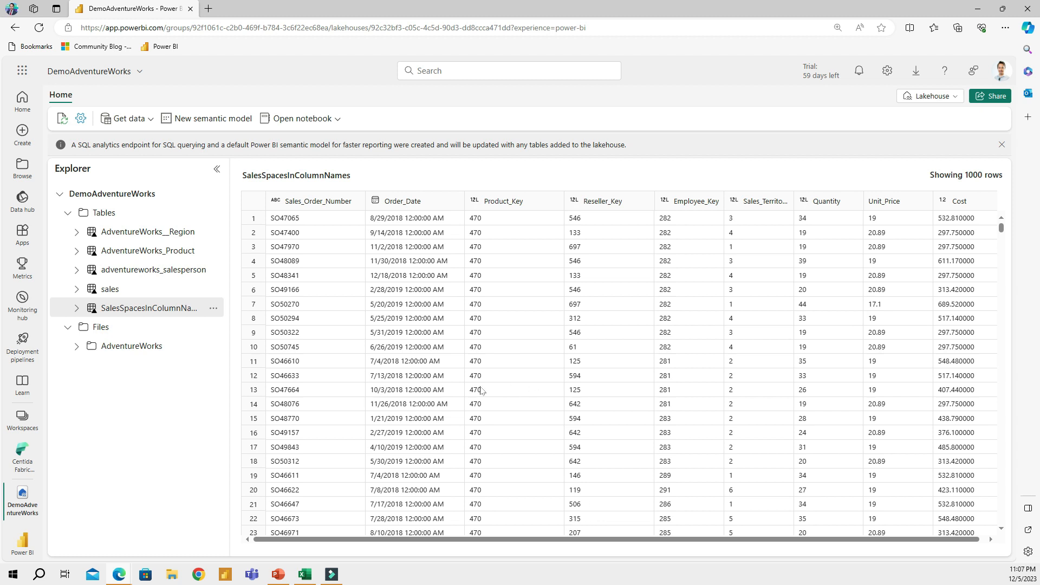
mouse_move(111, 290)
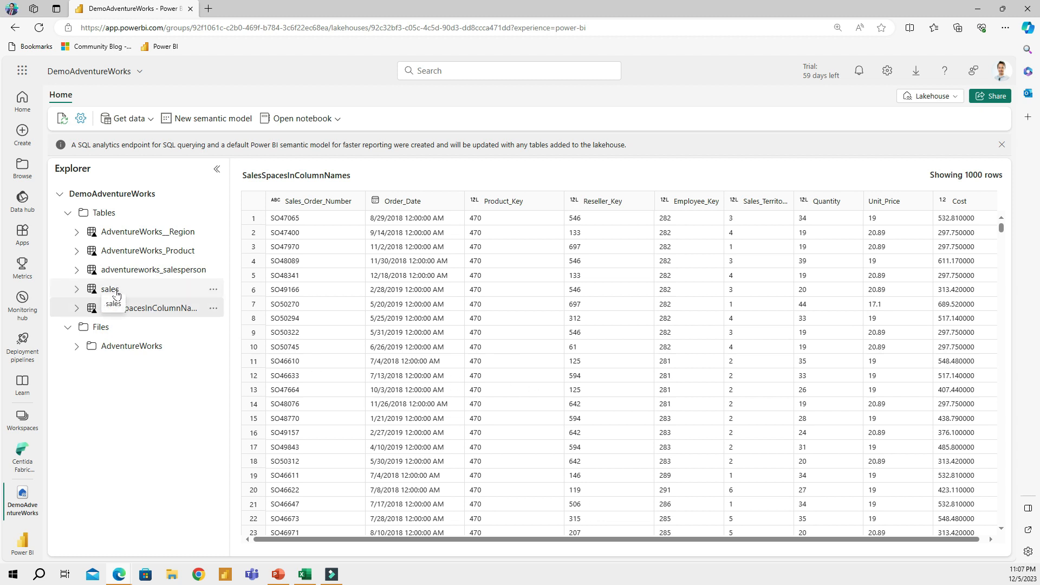